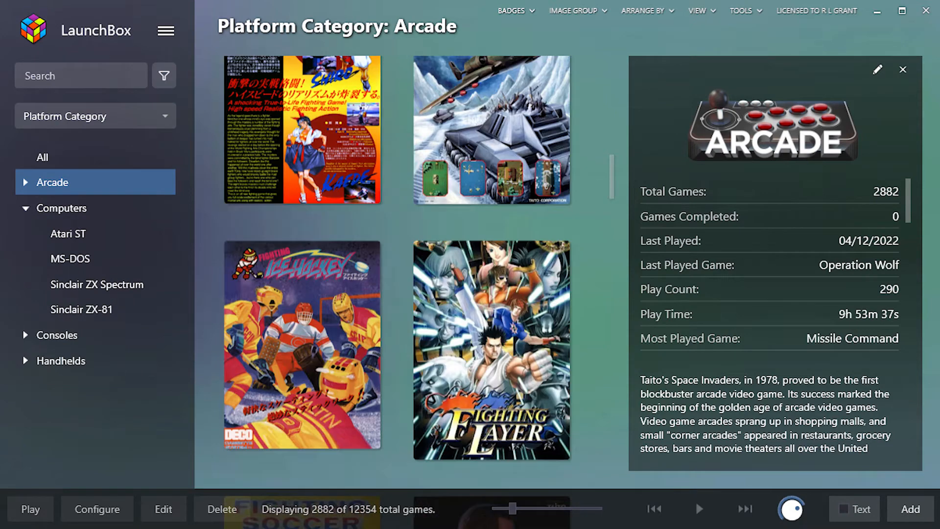
Save Emuparadise's Donkey Kong link as dkong.zip in E:\RetroGaming\Mame, keeping the flagged download
scroll(down, 3)
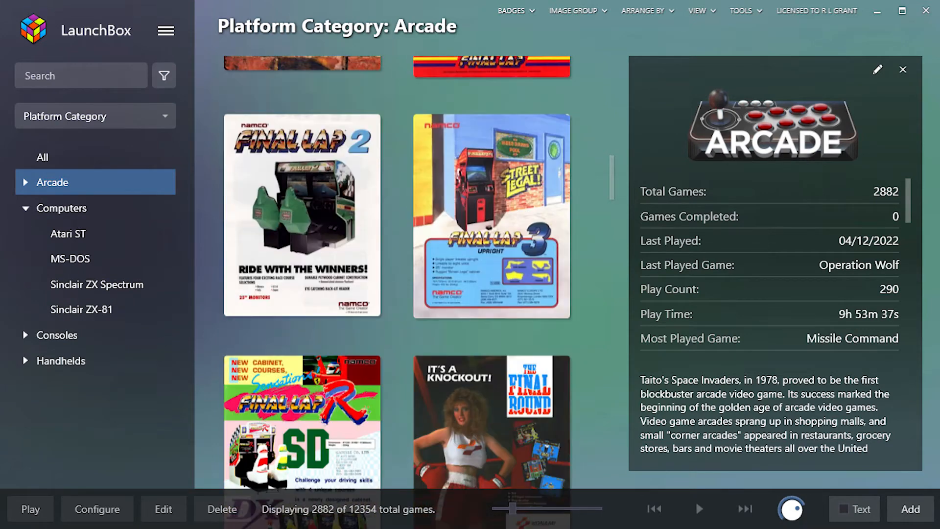
scroll(down, 3)
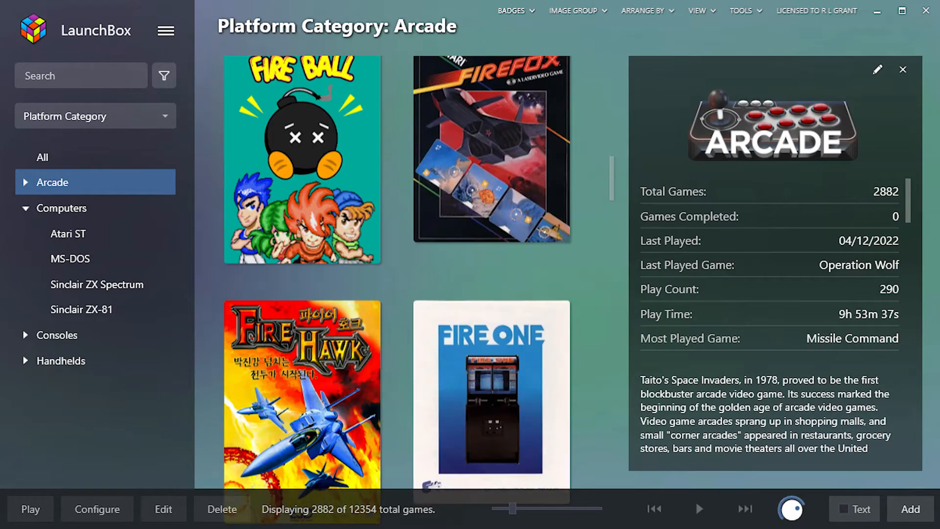
scroll(down, 3)
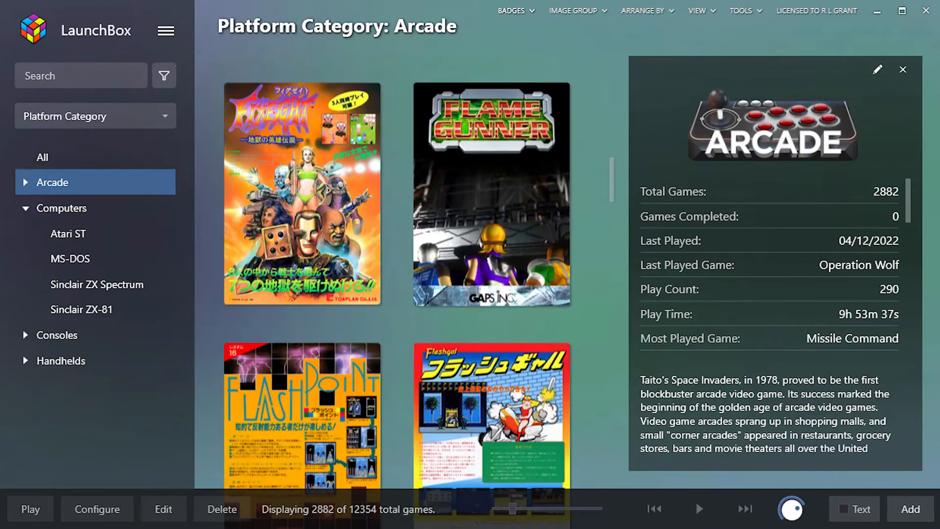
scroll(down, 3)
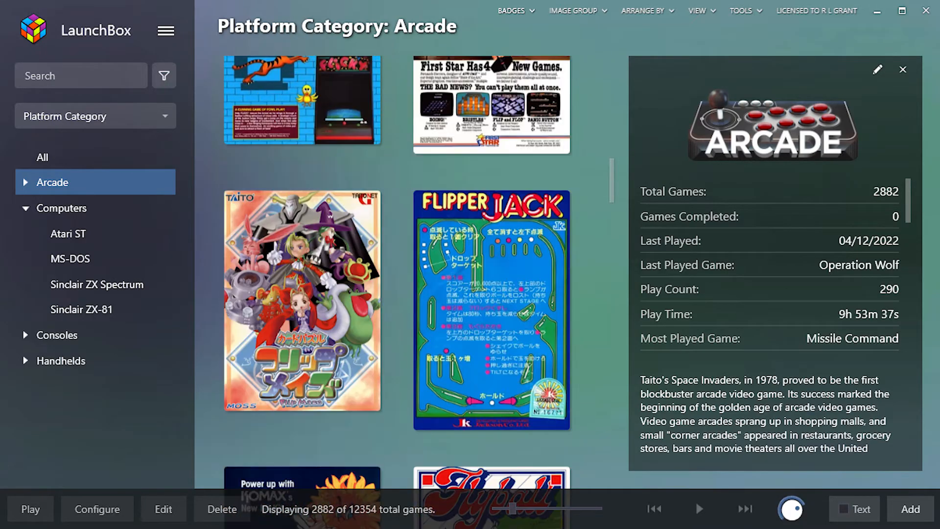
scroll(down, 3)
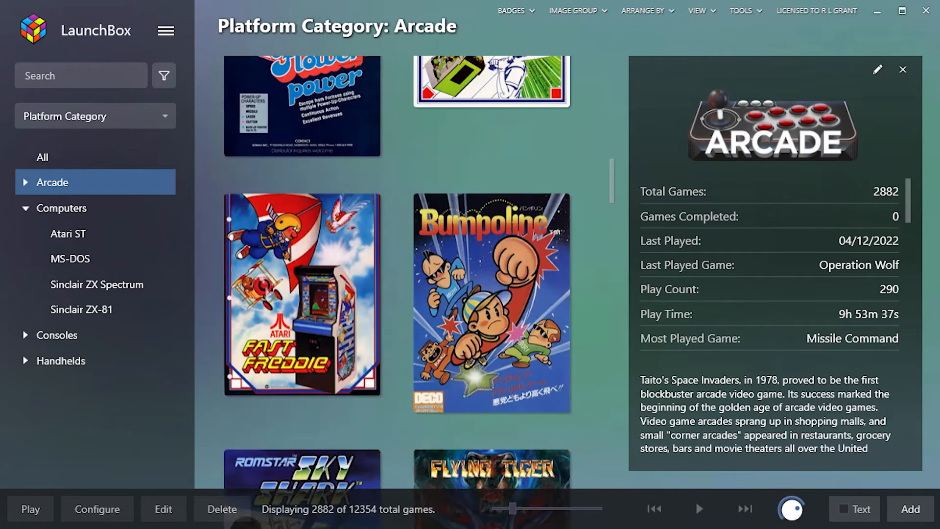
scroll(down, 3)
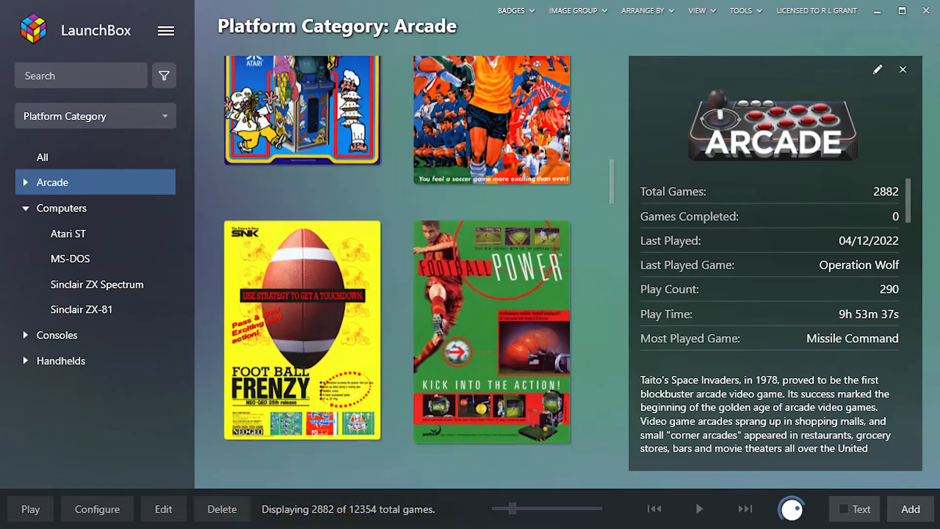
scroll(down, 3)
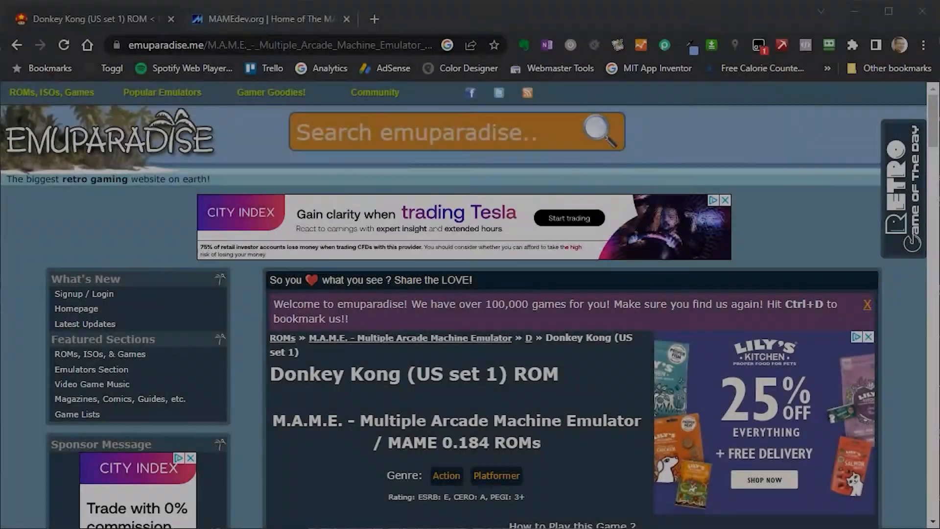
mouse_move(829, 279)
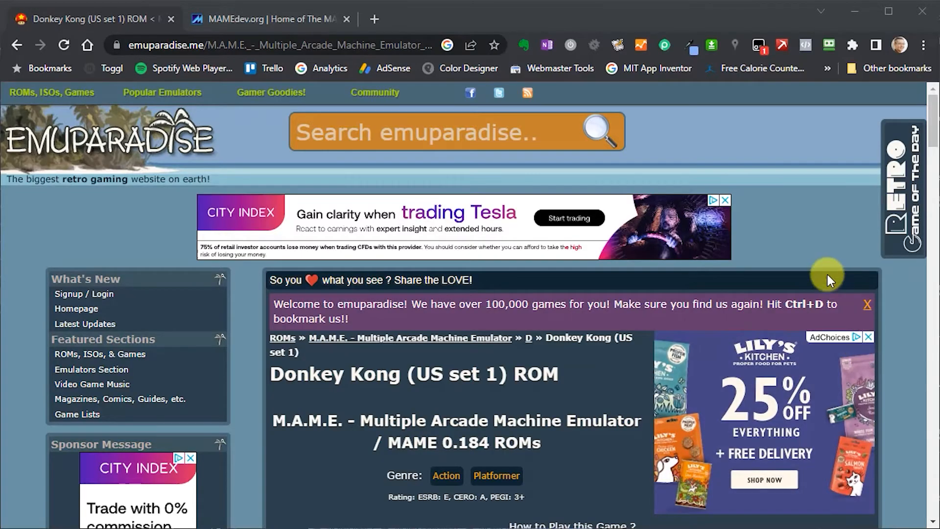
scroll(down, 3)
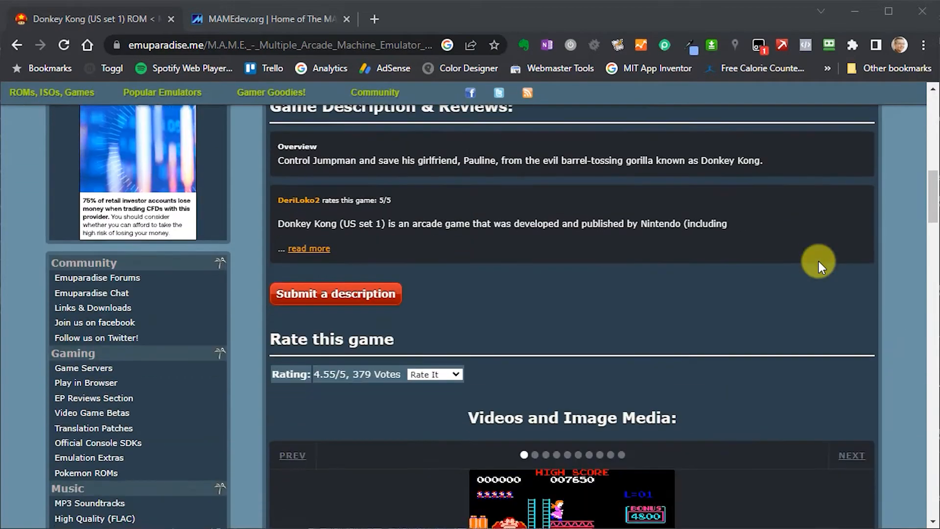
scroll(down, 3)
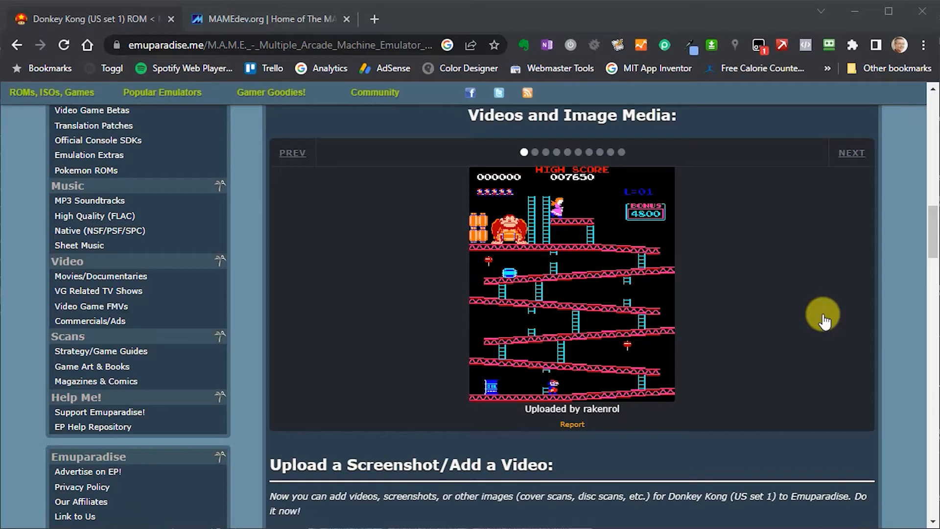
mouse_move(824, 318)
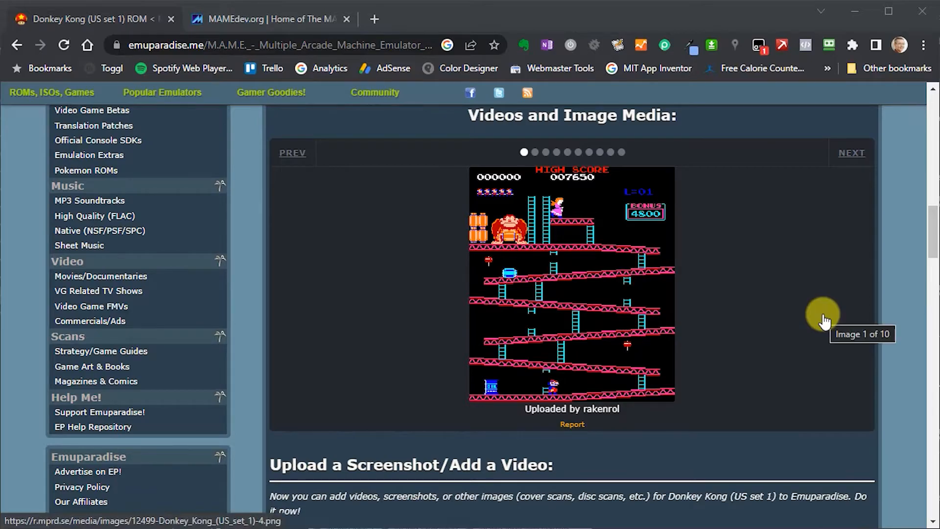
scroll(down, 3)
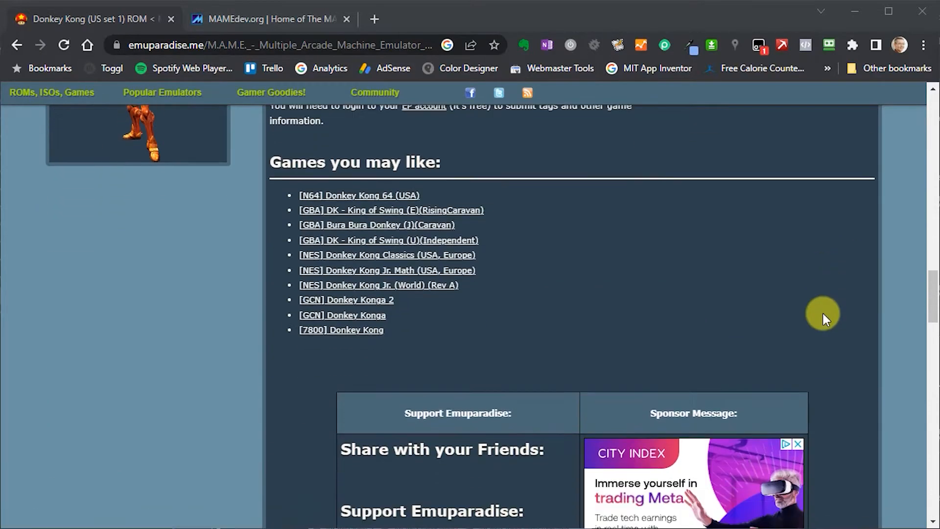
scroll(down, 3)
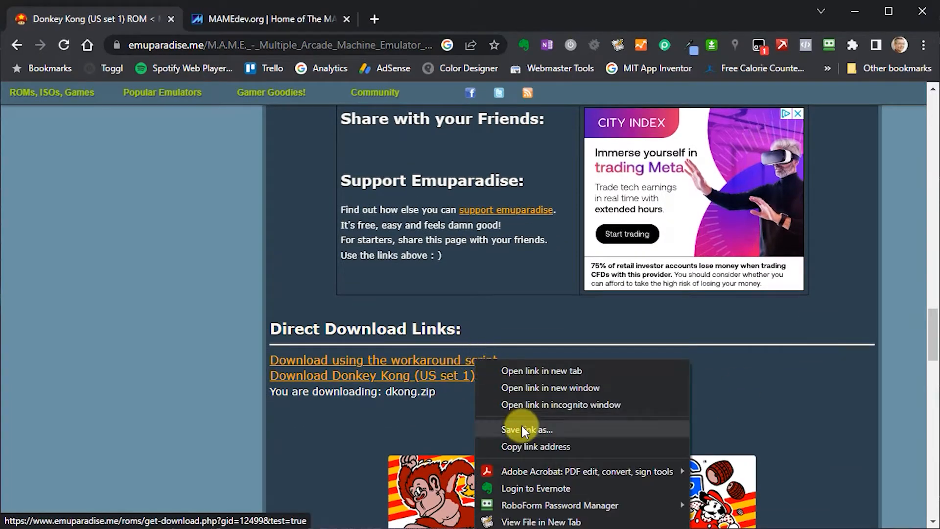
click(526, 430)
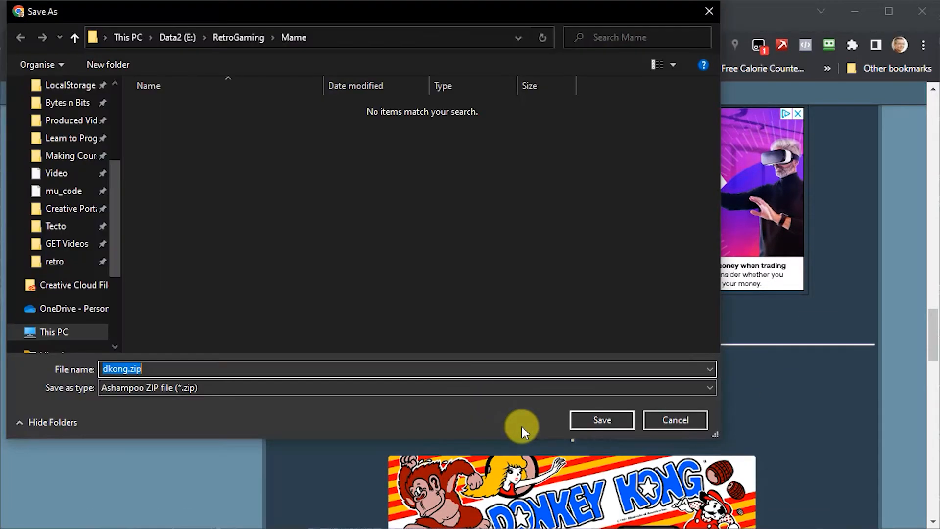
click(601, 420)
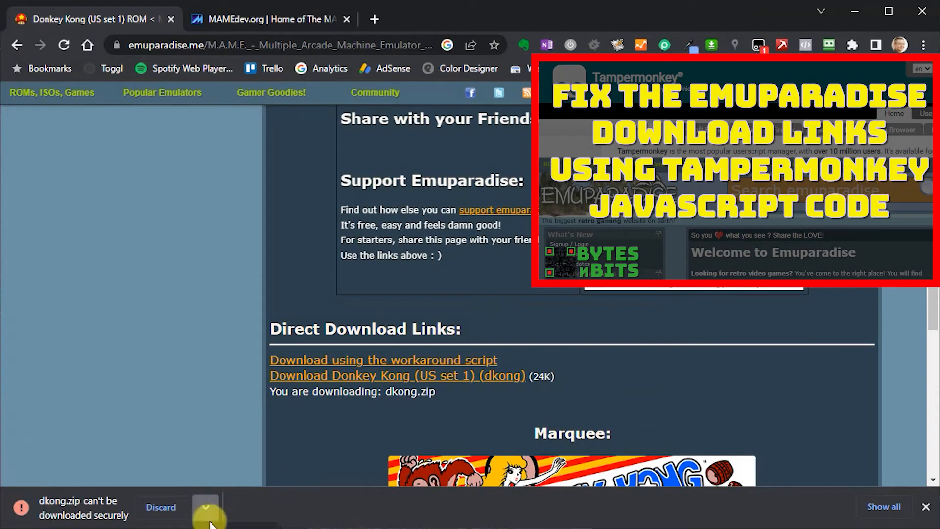
click(206, 507)
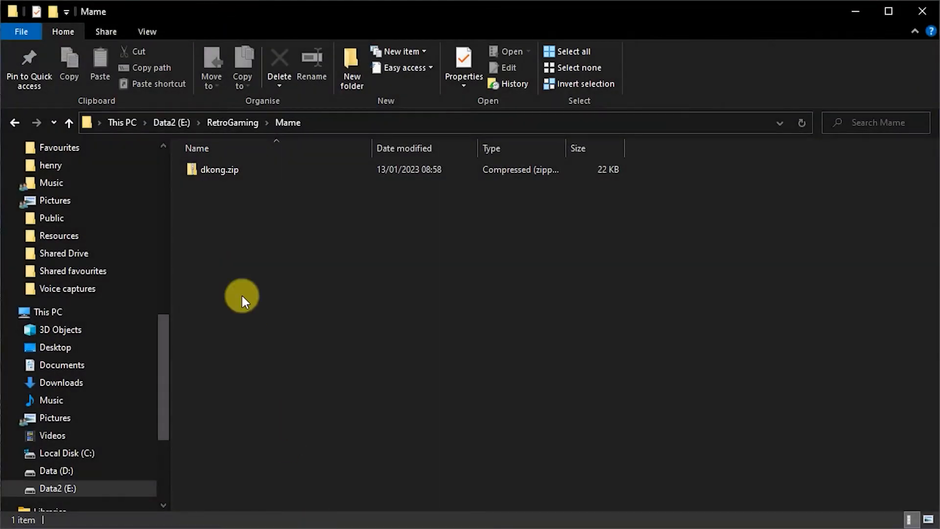
Open dkong.zip and browse its 15 ROM files, such as c_5at_g.bin and v-5e.bpr
click(219, 170)
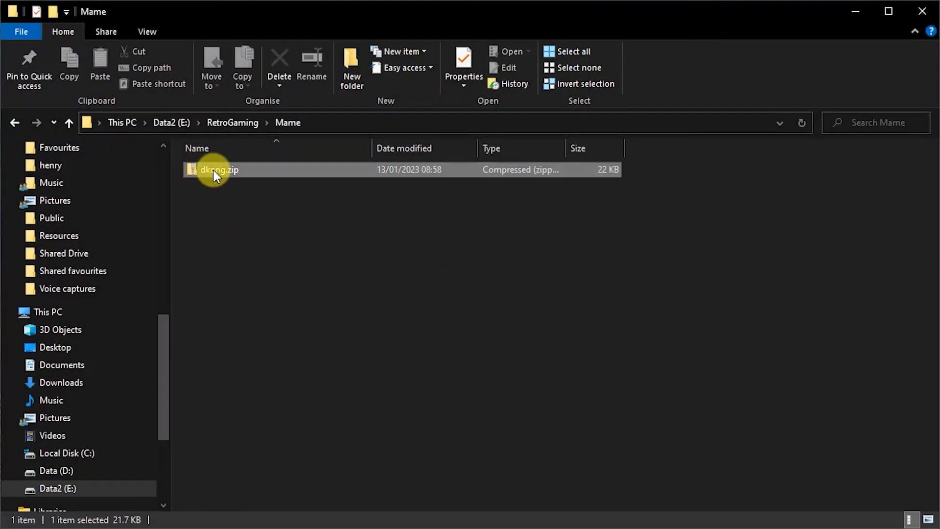
double_click(219, 170)
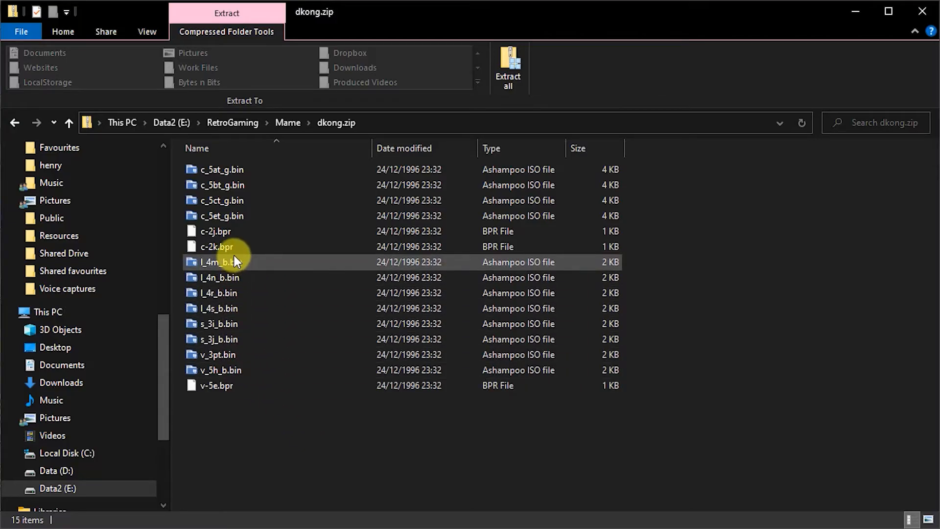
click(222, 169)
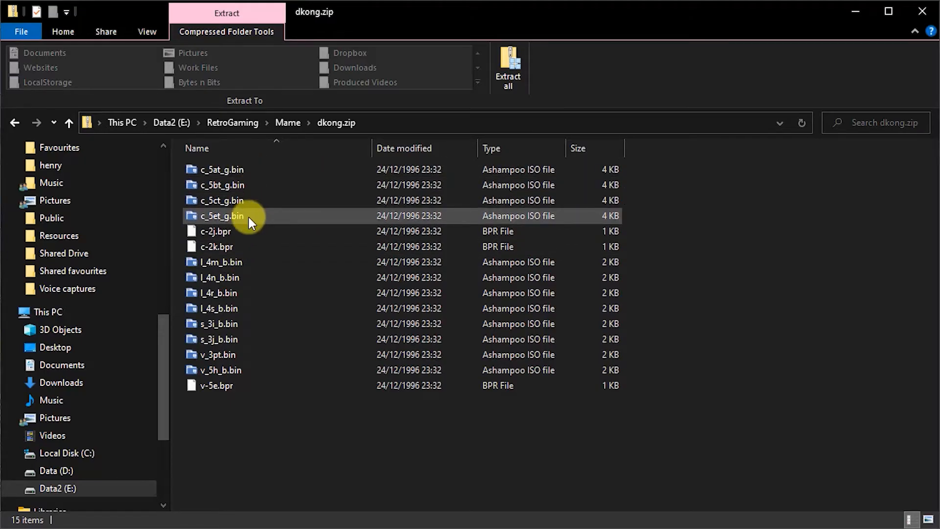
click(322, 438)
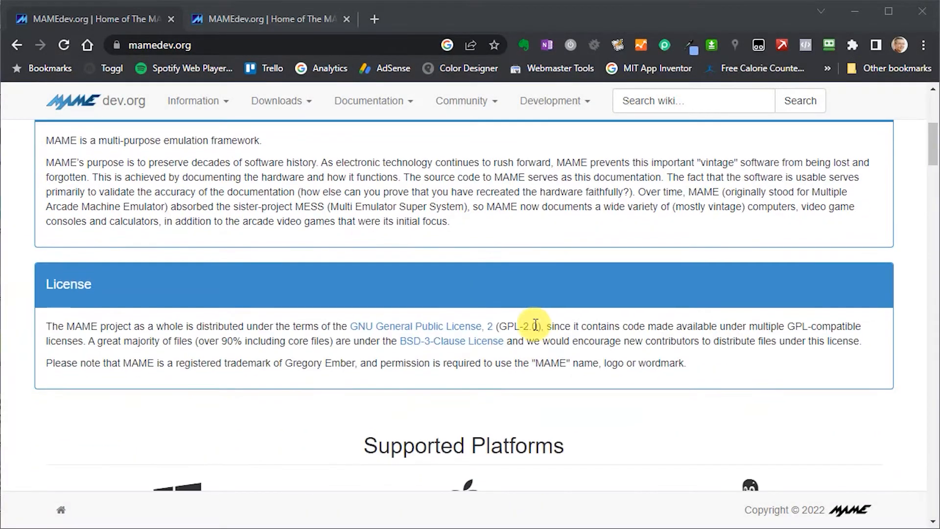
Download mame0251b_64bit.exe from mamedev.org's Windows page into the Mame folder
scroll(down, 3)
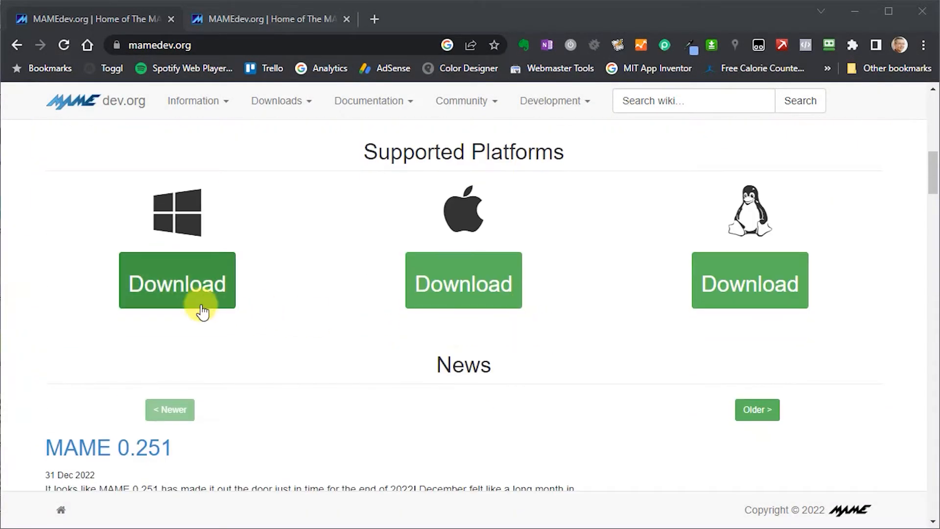
click(177, 283)
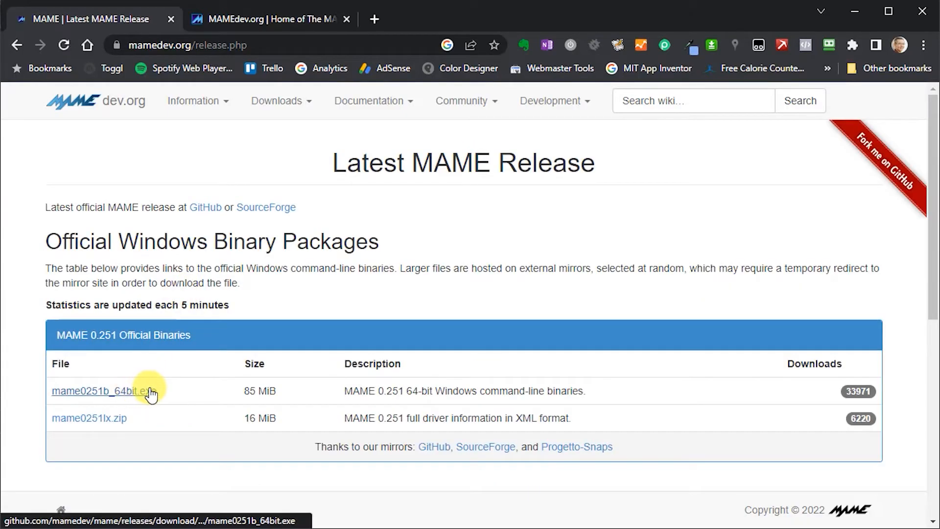
click(96, 390)
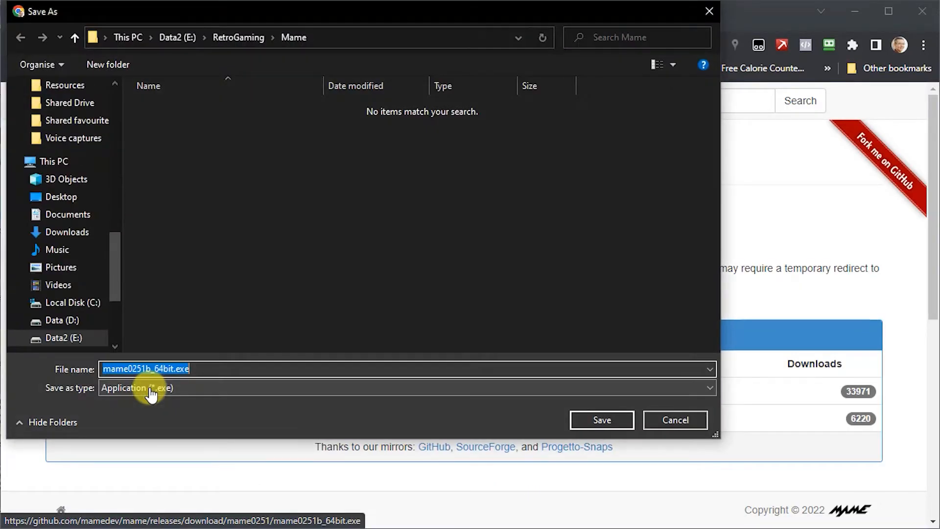
click(601, 420)
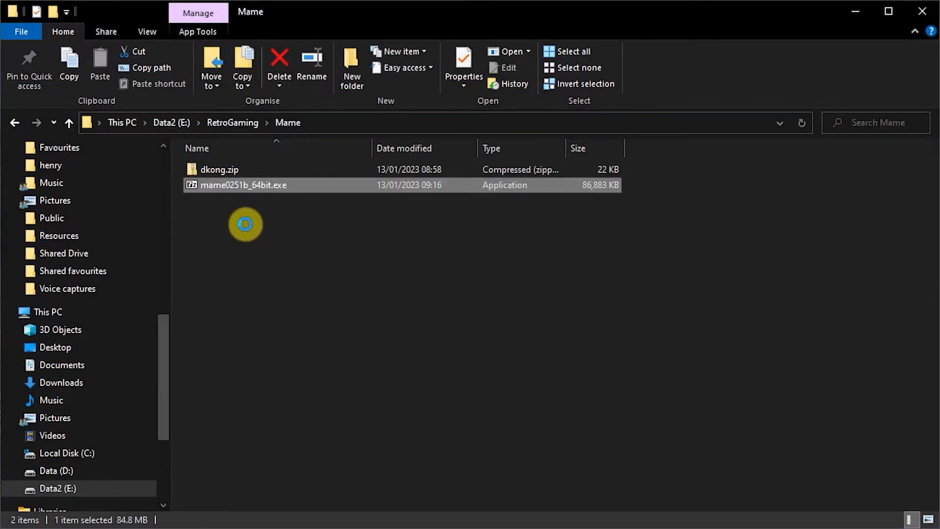
Extract mame0251b_64bit.exe and run mame.exe to open MAME 0.251 with 39,446 systems
double_click(243, 184)
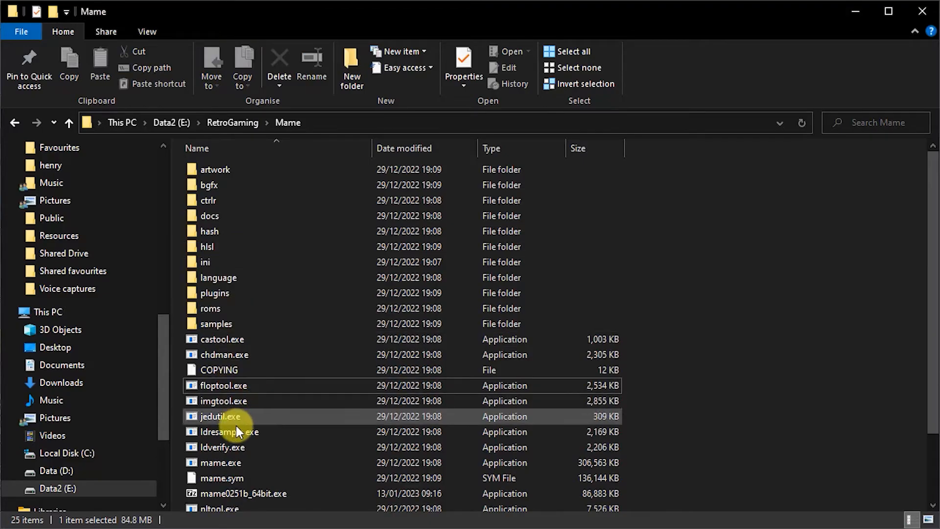
click(220, 462)
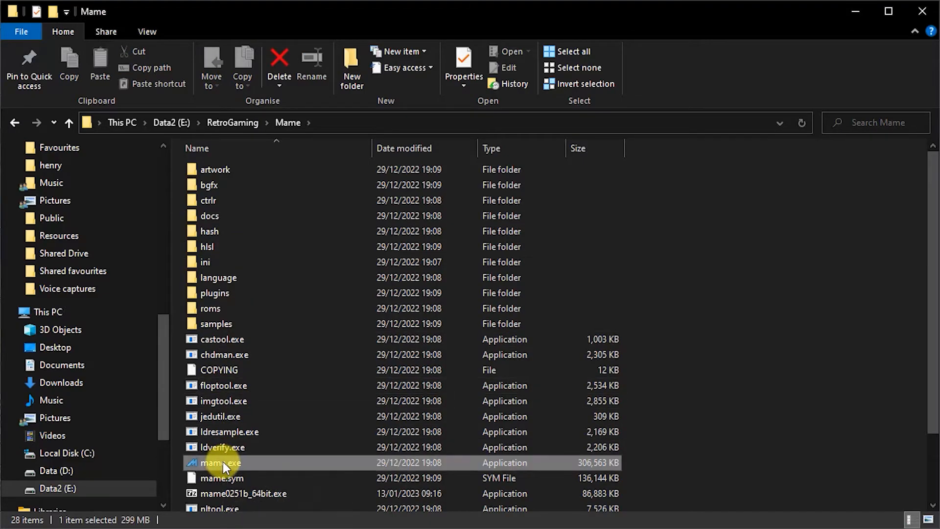
click(224, 462)
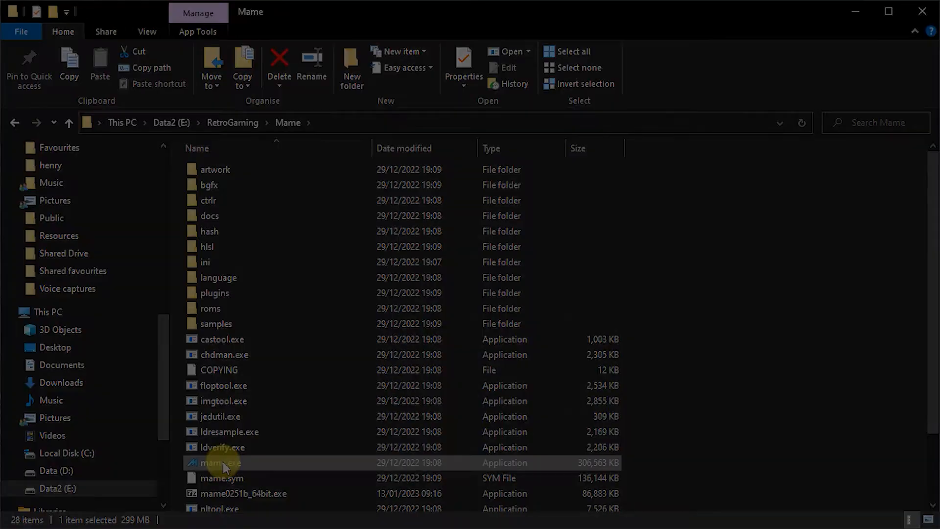
double_click(223, 462)
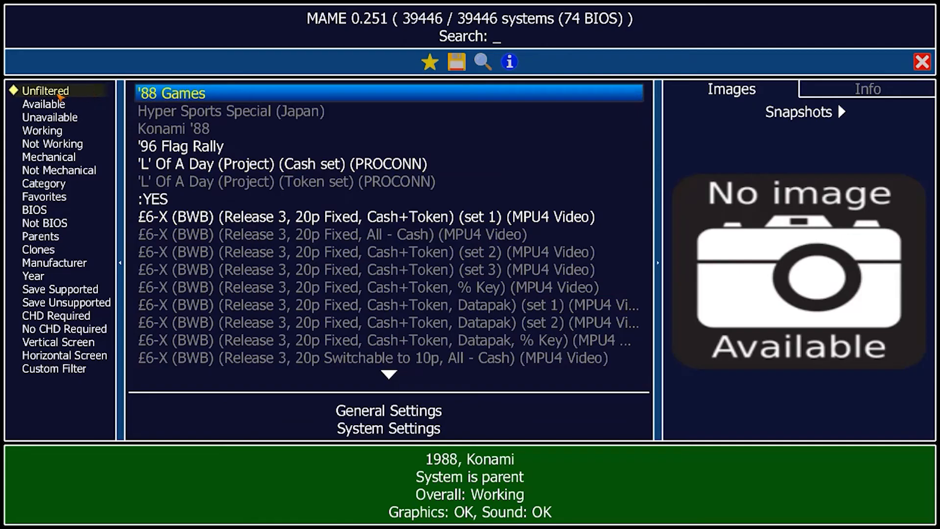
Leave MAME 0.251 and view the Mame 0.184 roms folder holding pacman.zip
click(43, 104)
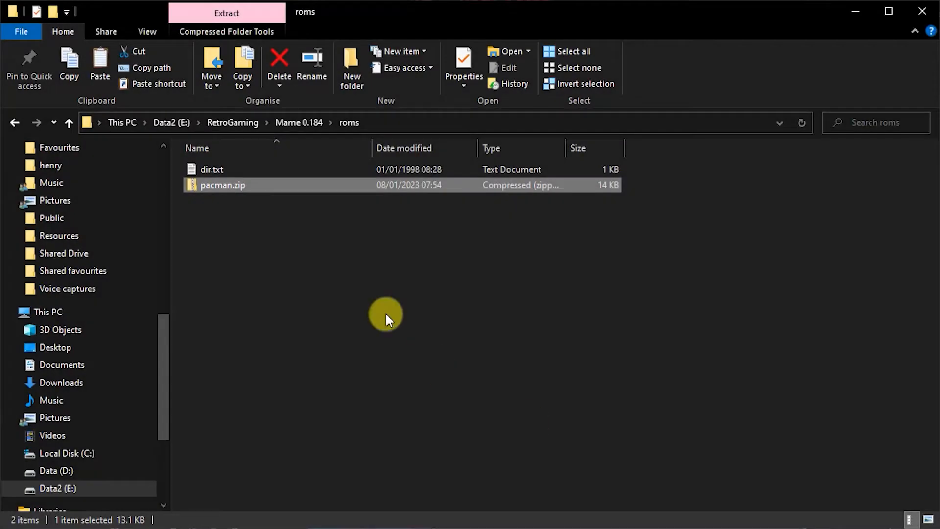
mouse_move(201, 189)
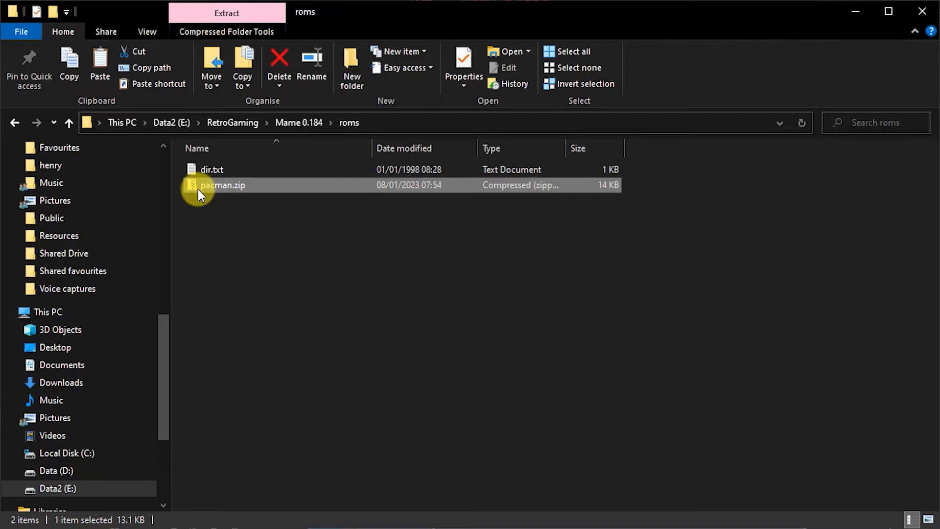
Browse pacman.zip's six ROM files, then go back up to the Mame 0.184 folder
double_click(222, 185)
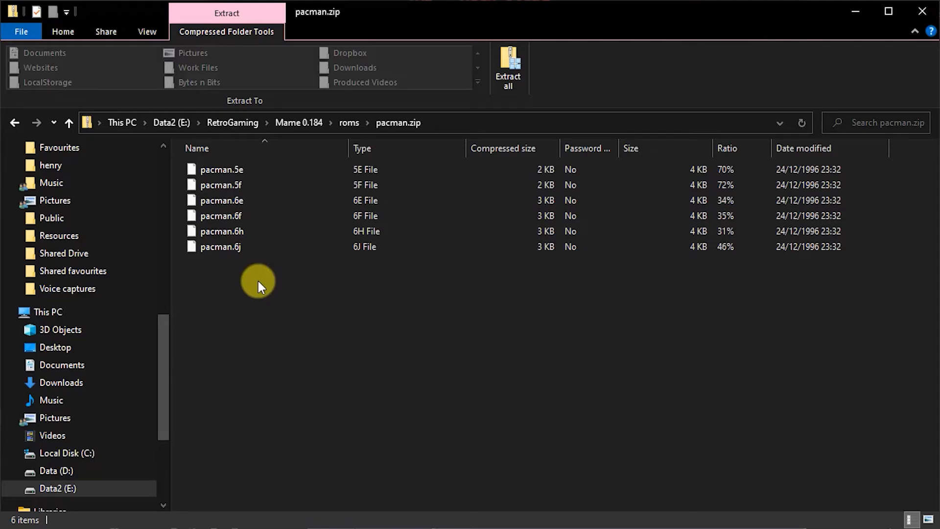
click(298, 122)
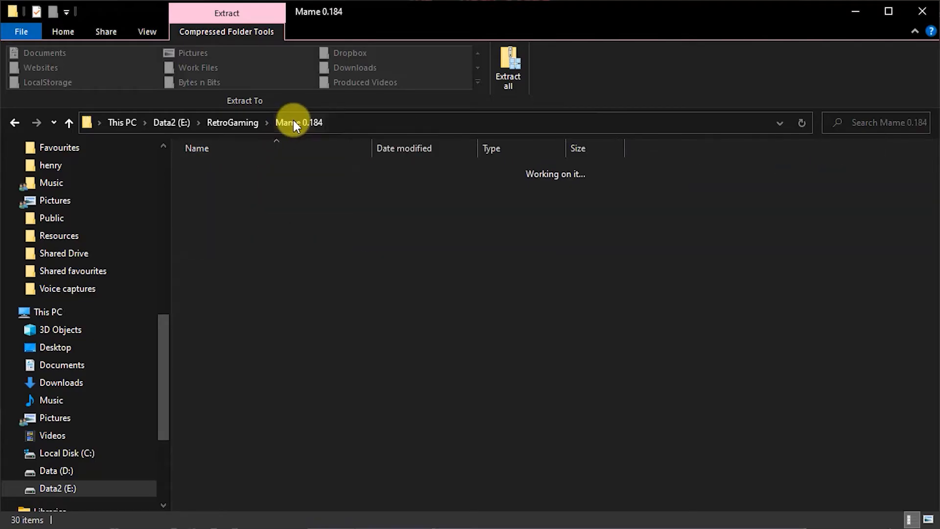
Launch MAME 0.184 from mame64.exe, listing Pac-Man (Midway) as the only machine
click(62, 31)
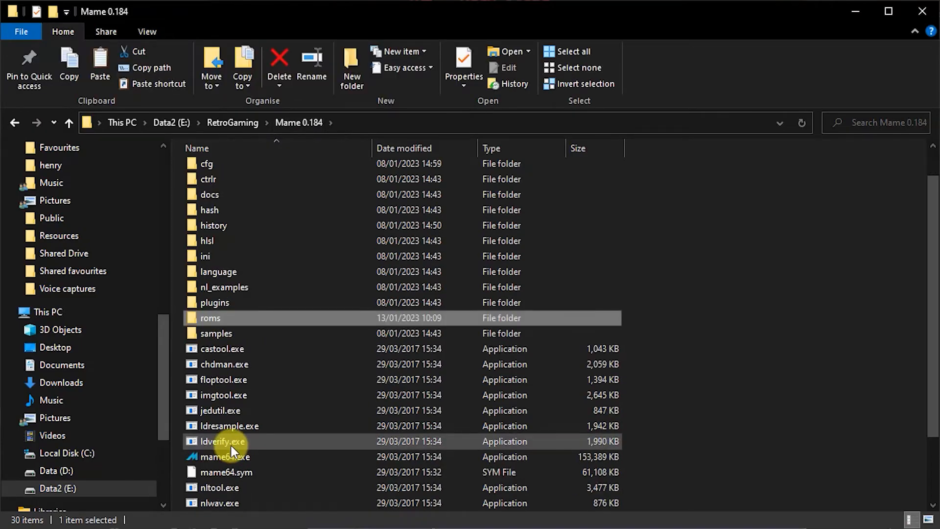
double_click(226, 456)
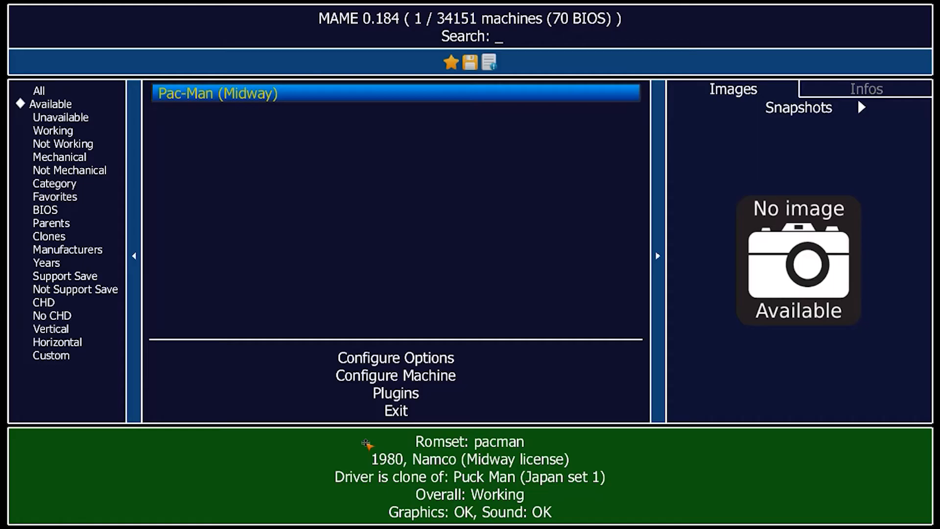
mouse_move(231, 88)
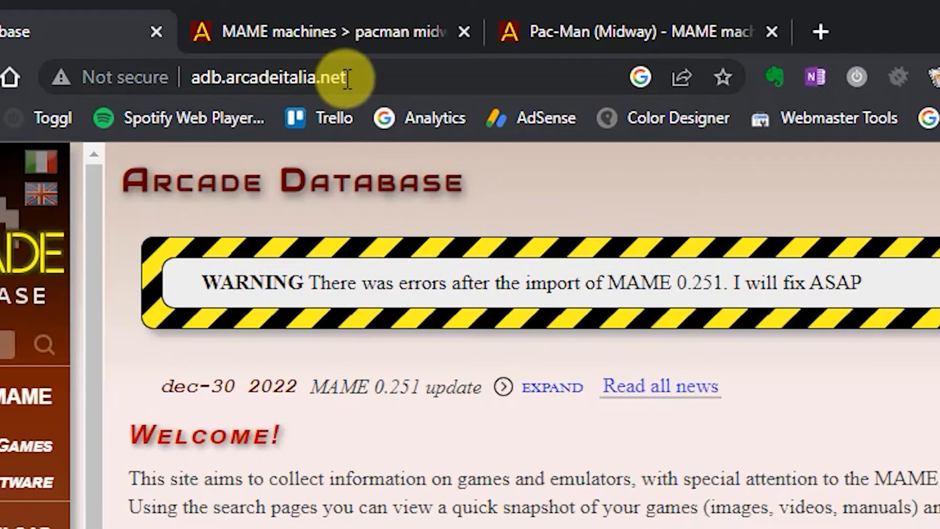
mouse_move(396, 162)
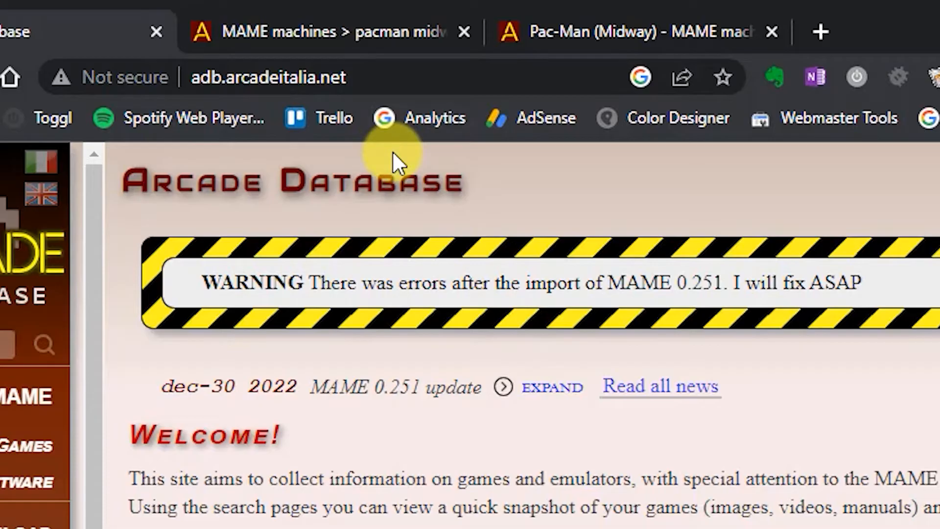
Switch to the 'pacman midway' Arcade Database results showing four Pac-Man machines
scroll(down, 3)
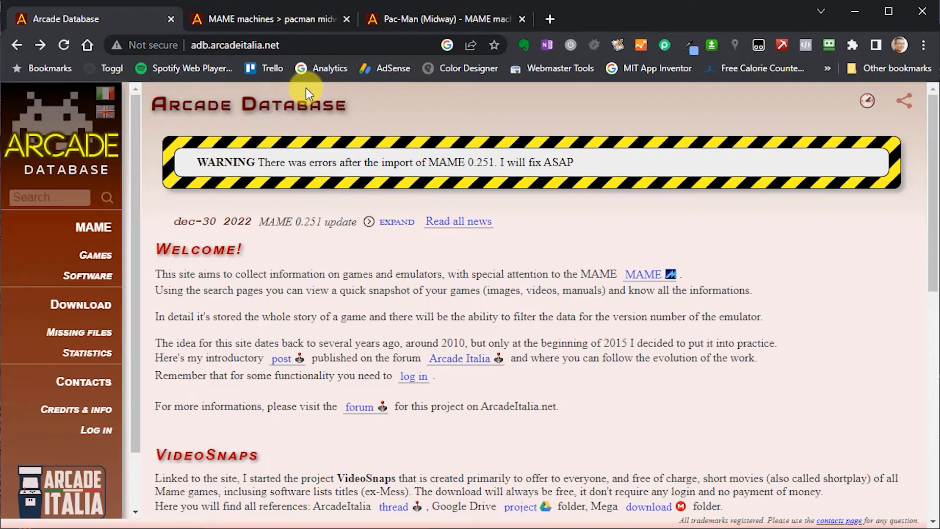
click(267, 18)
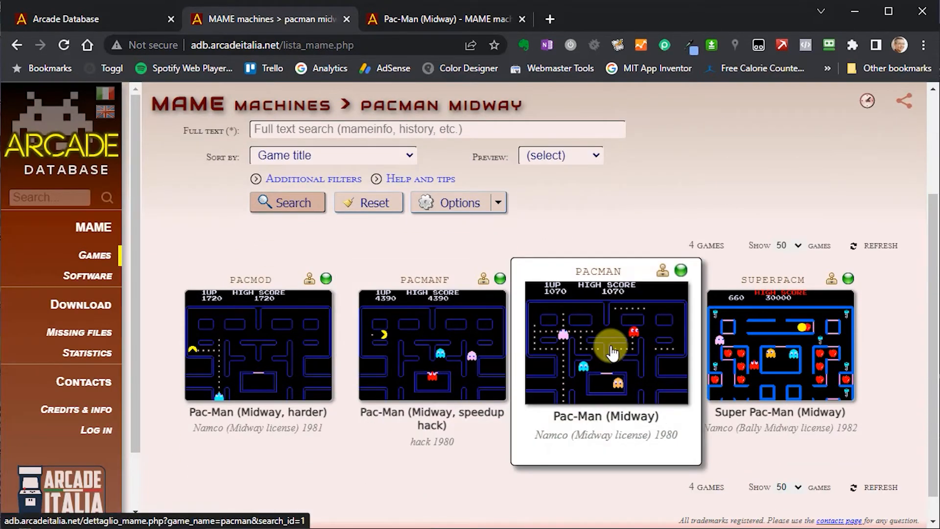
mouse_move(612, 350)
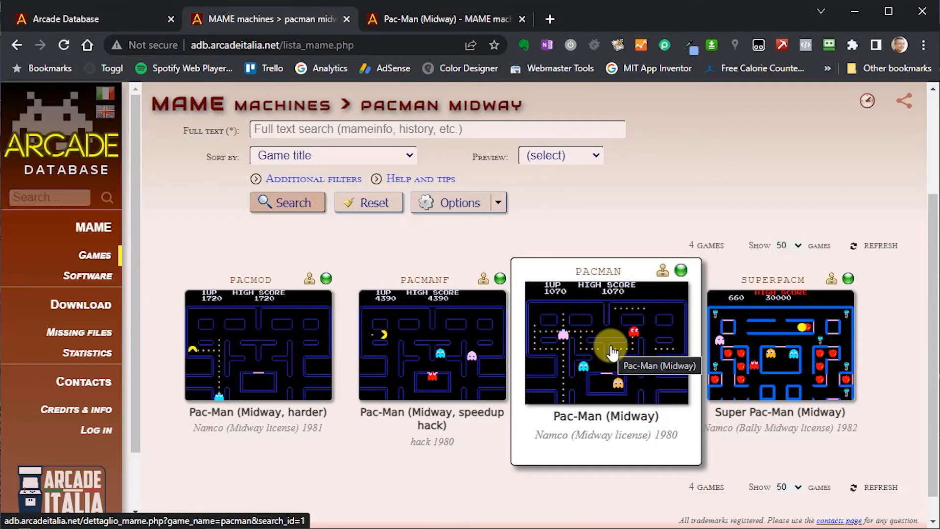
Open the Pac-Man (Midway) machine page and scroll to its Main Data section
click(606, 345)
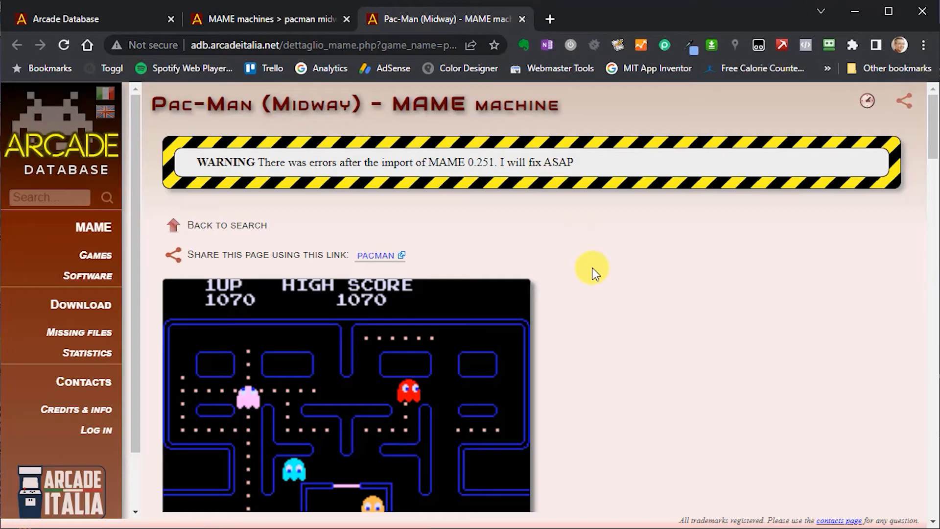
scroll(down, 3)
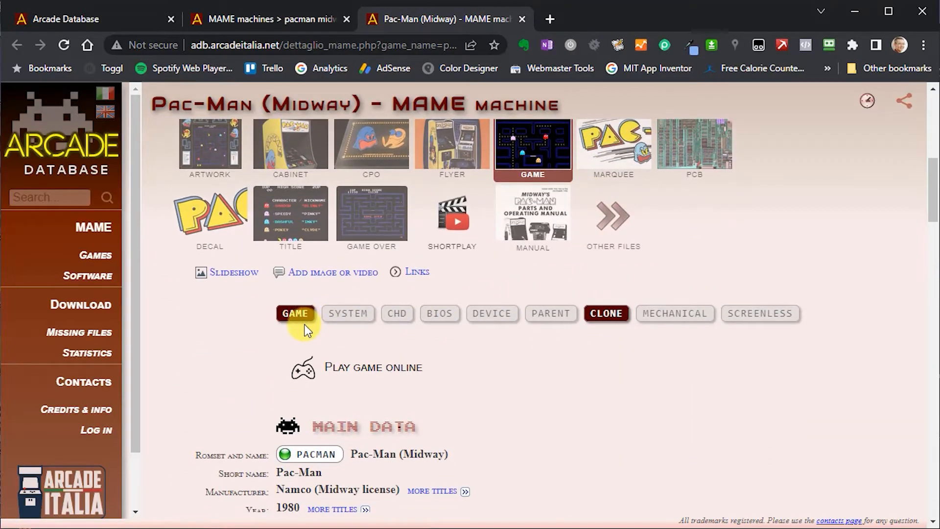
mouse_move(621, 335)
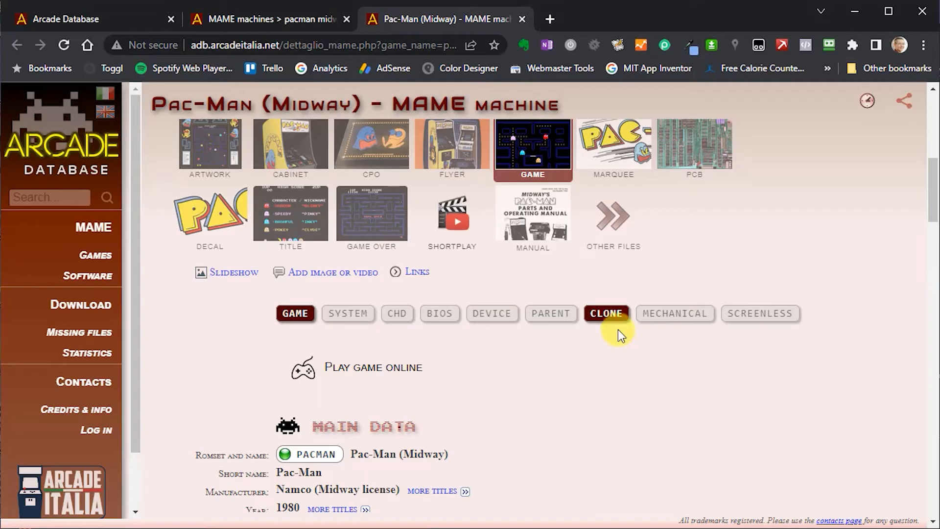
scroll(down, 3)
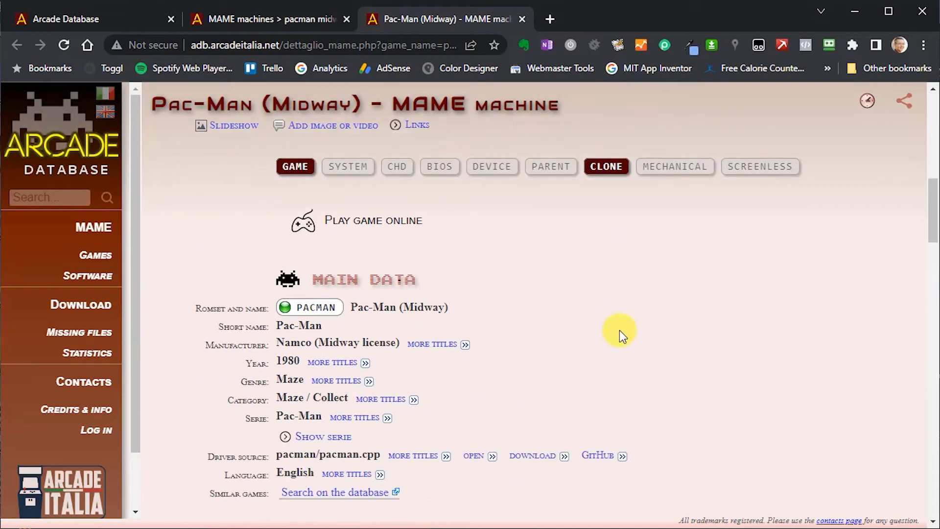
scroll(down, 3)
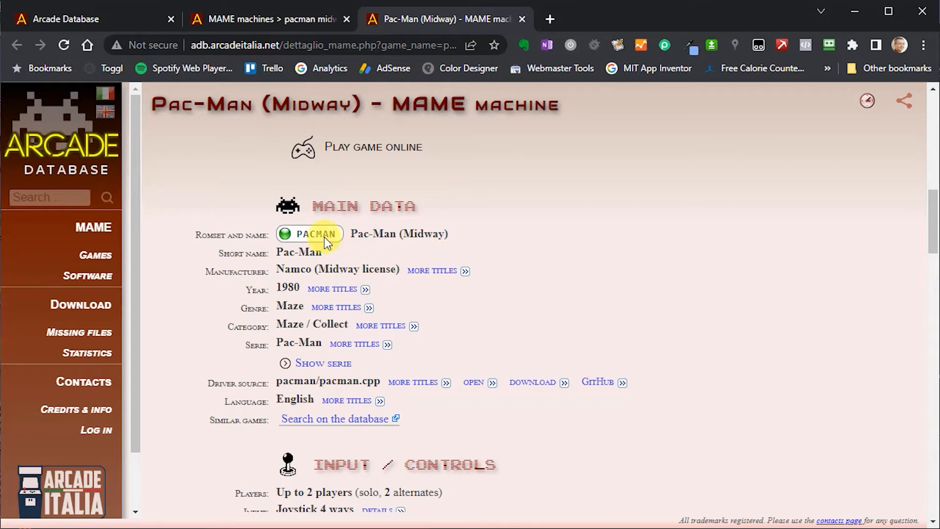
mouse_move(622, 322)
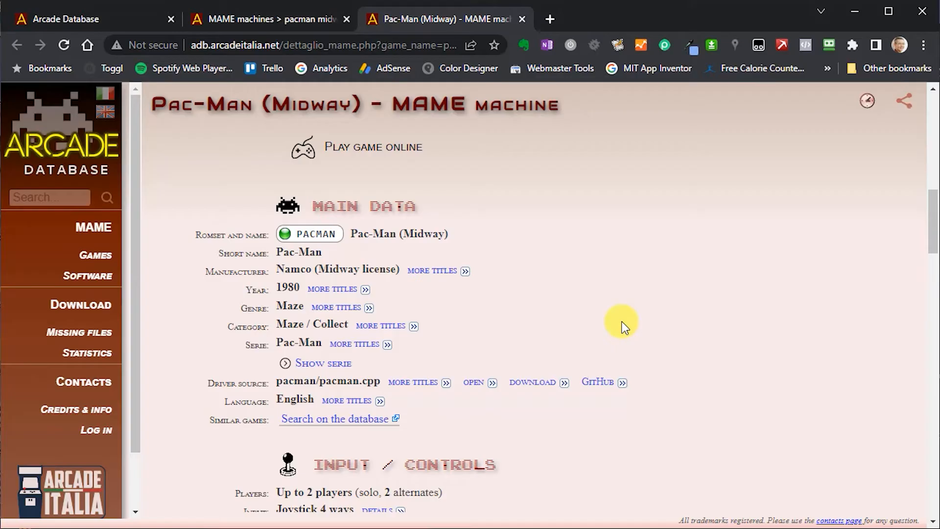
mouse_move(522, 312)
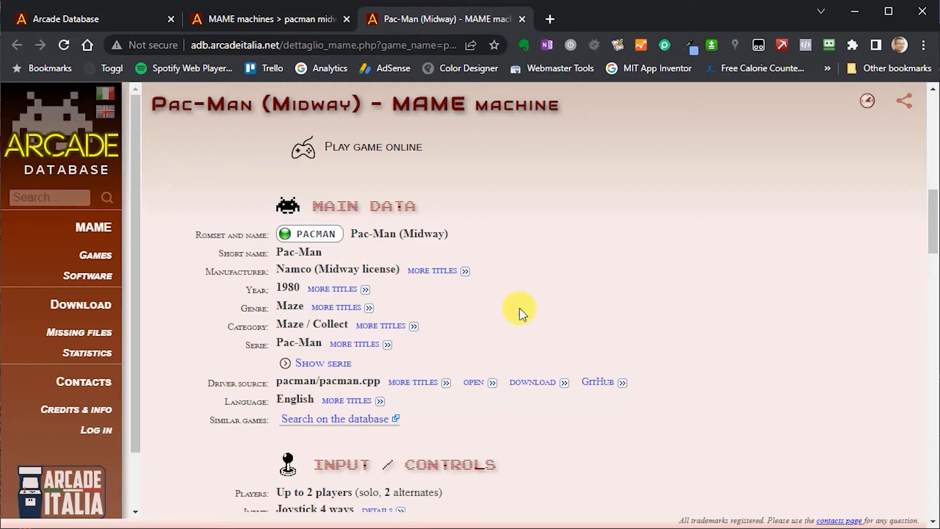
mouse_move(381, 374)
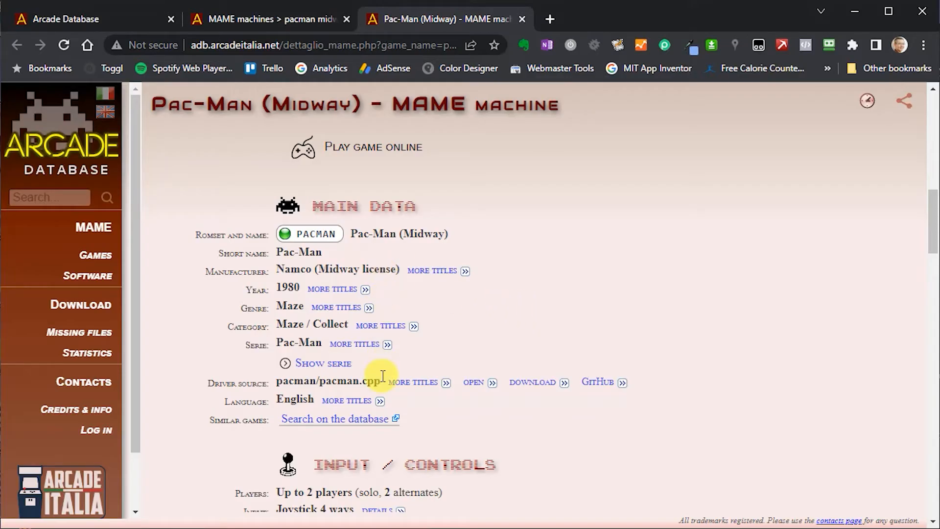
scroll(down, 3)
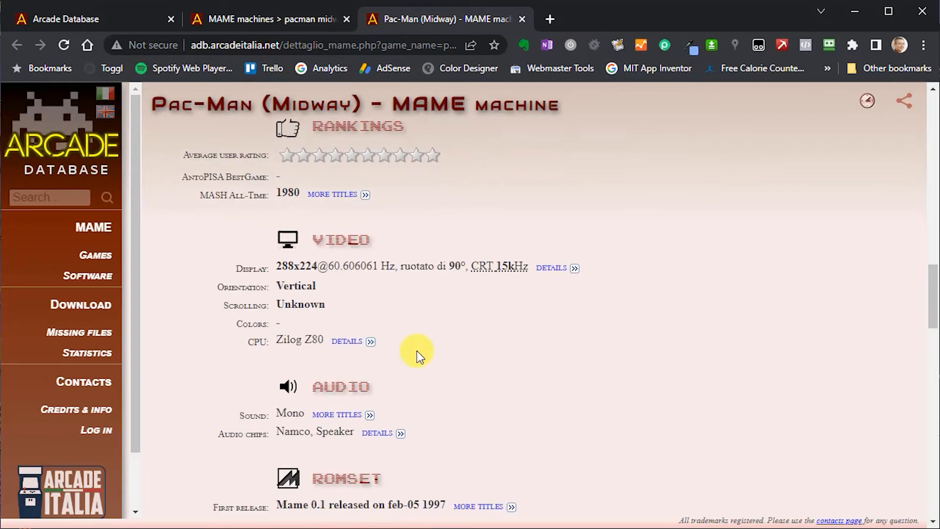
scroll(down, 3)
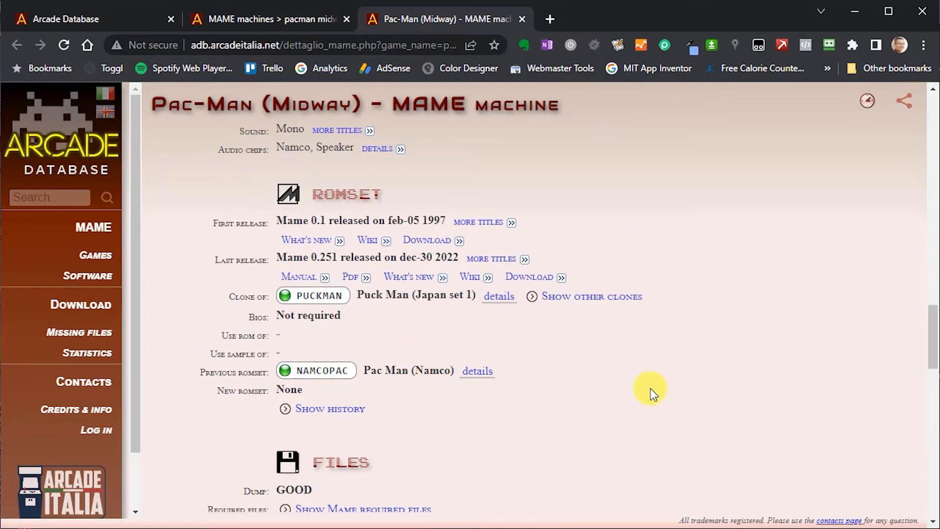
mouse_move(641, 392)
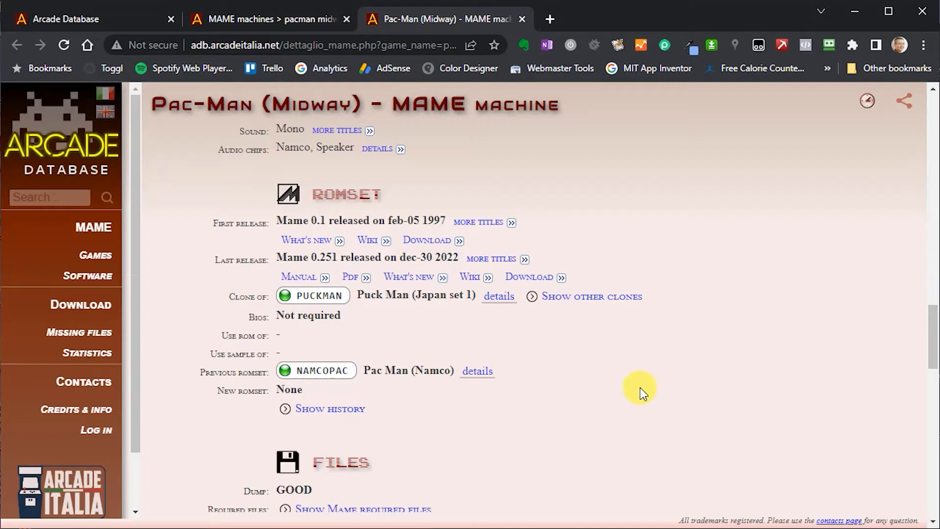
mouse_move(345, 336)
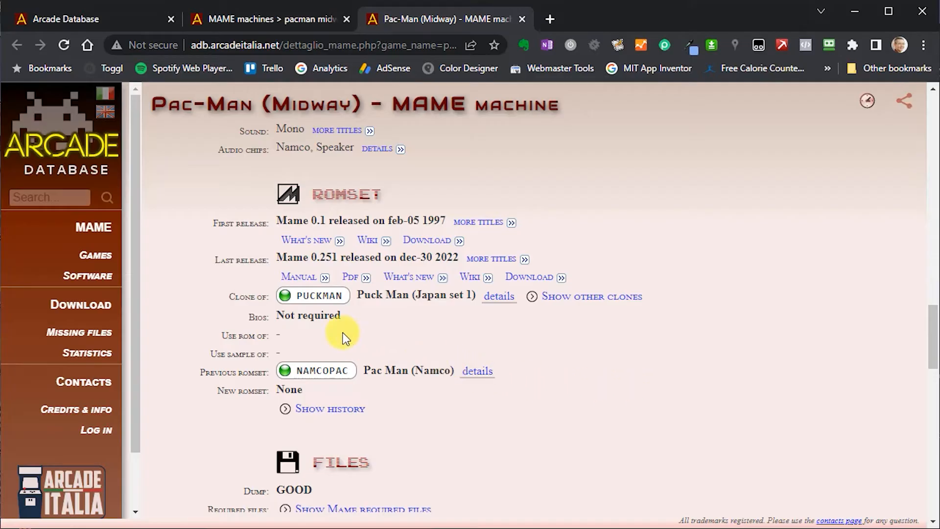
mouse_move(321, 309)
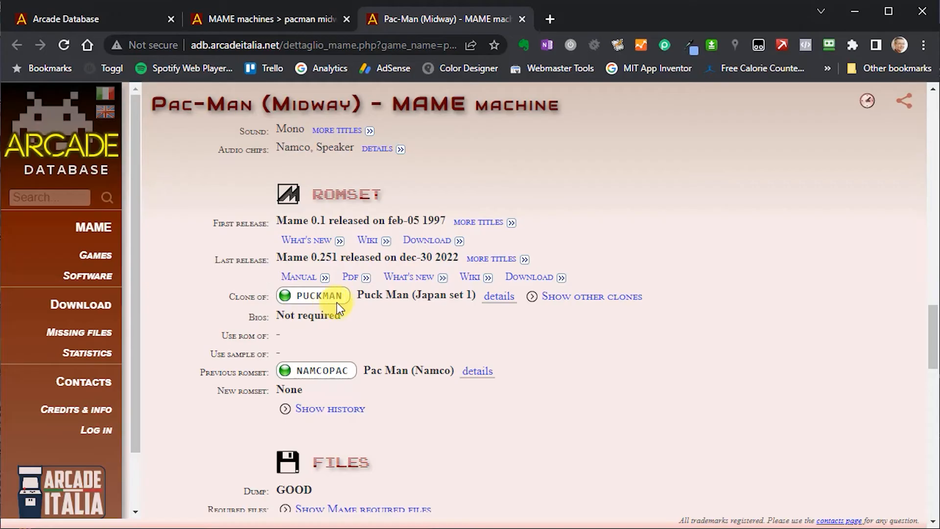
mouse_move(395, 314)
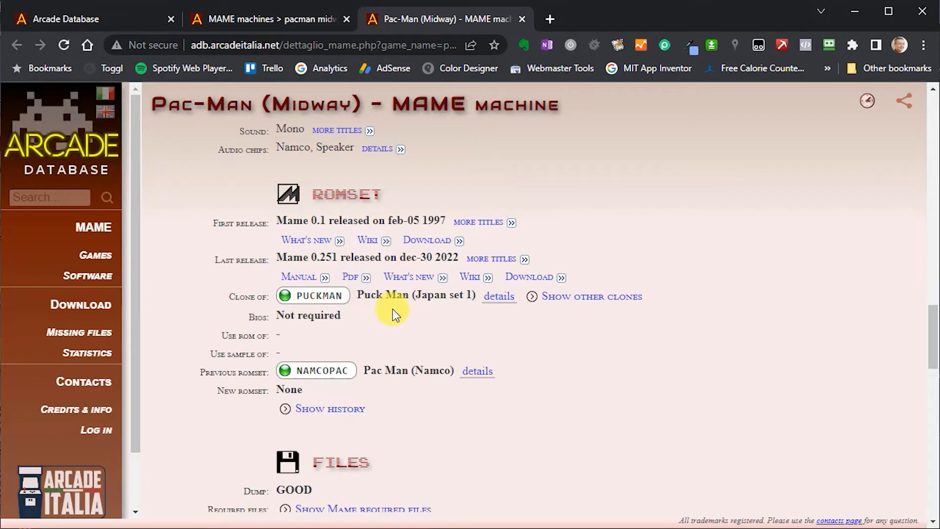
mouse_move(339, 299)
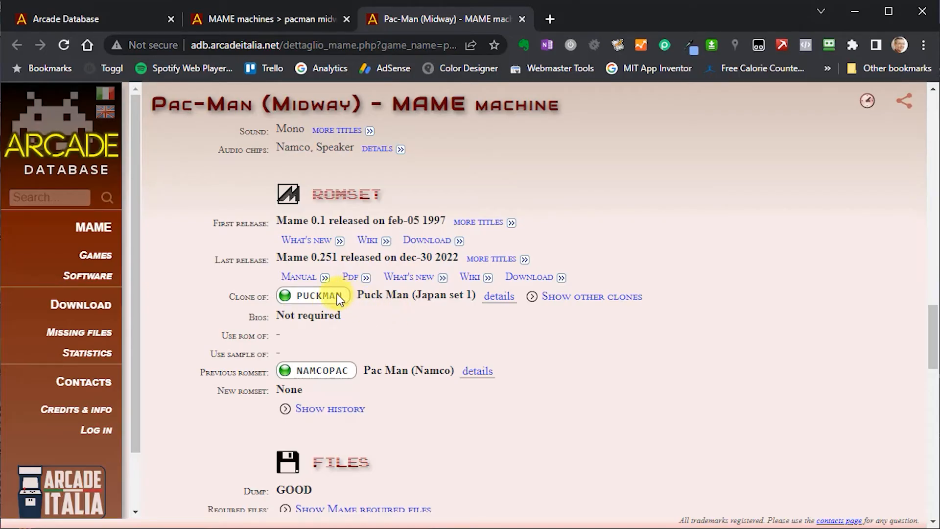
mouse_move(597, 366)
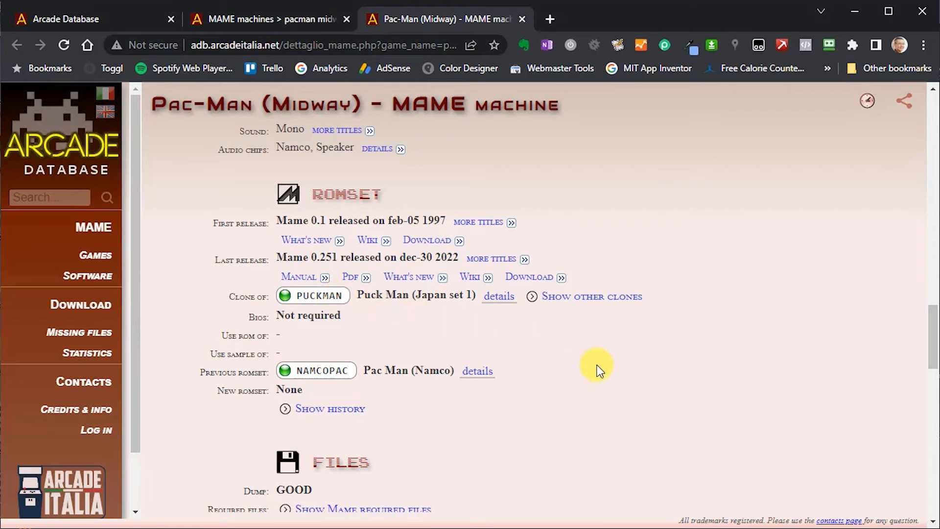
mouse_move(602, 367)
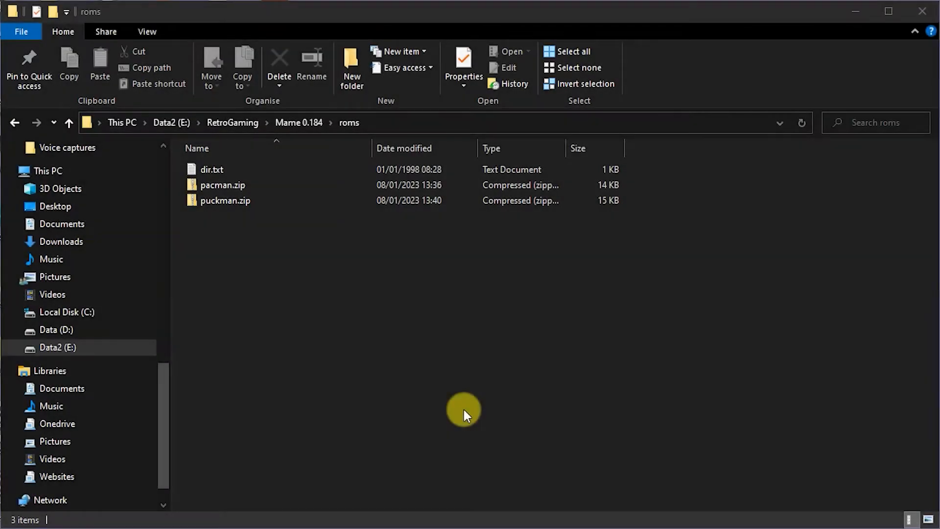
mouse_move(328, 272)
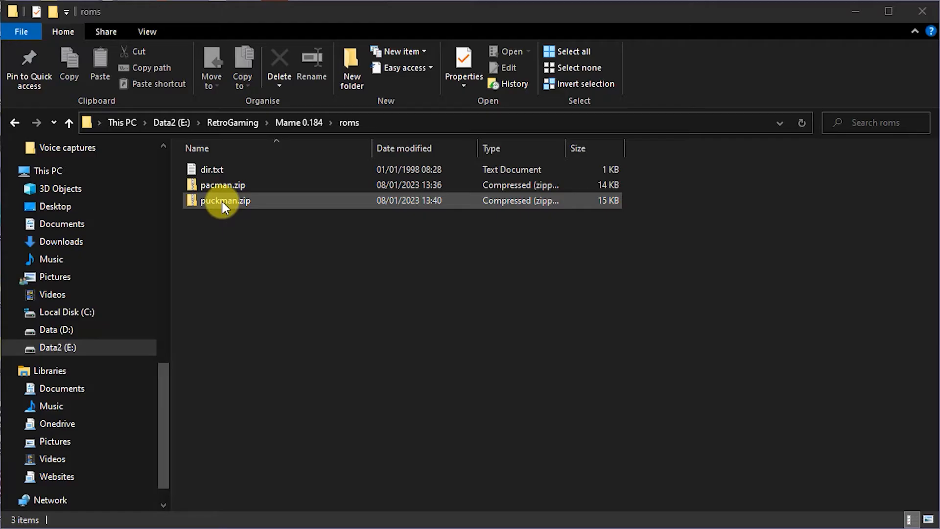
Open puckman.zip in the roms folder, then move up to the Mame 0.184 folder
double_click(225, 201)
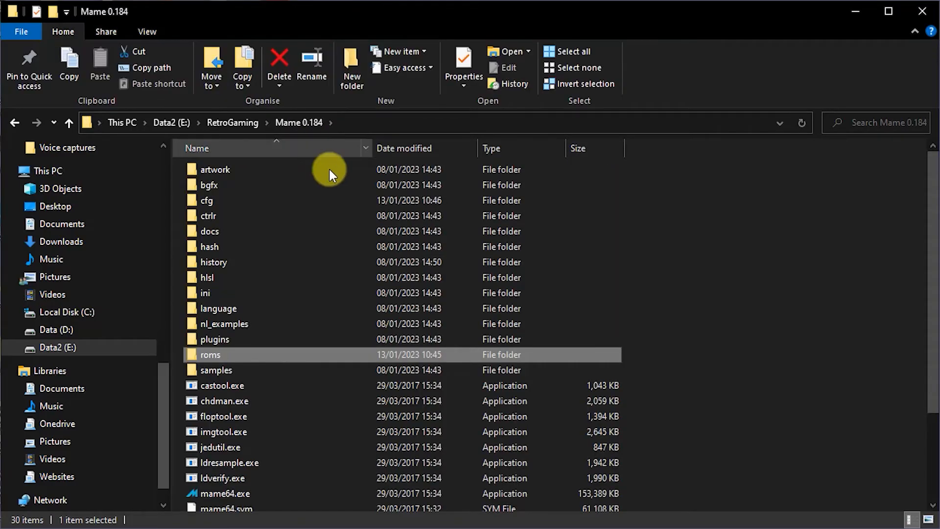
mouse_move(227, 493)
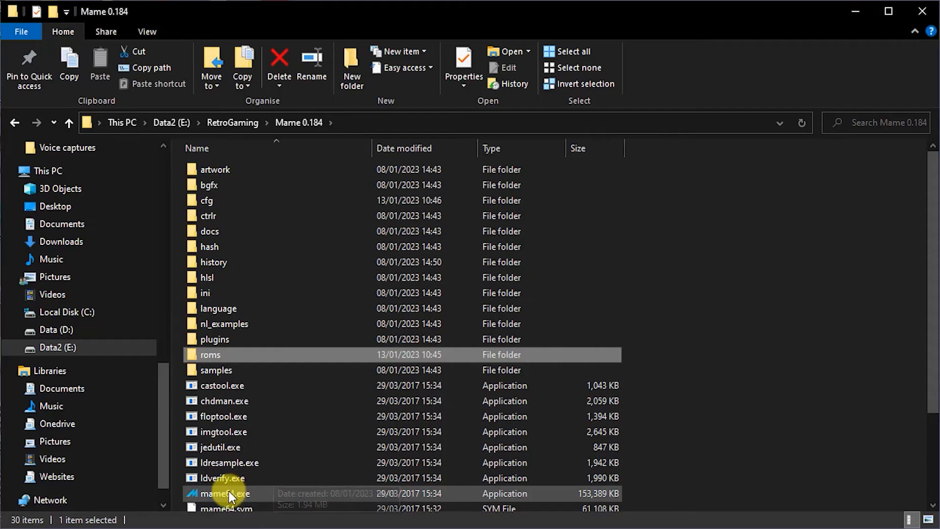
Launch MAME, play Pac-Man (Midway) to a score of 310, then quit
double_click(224, 493)
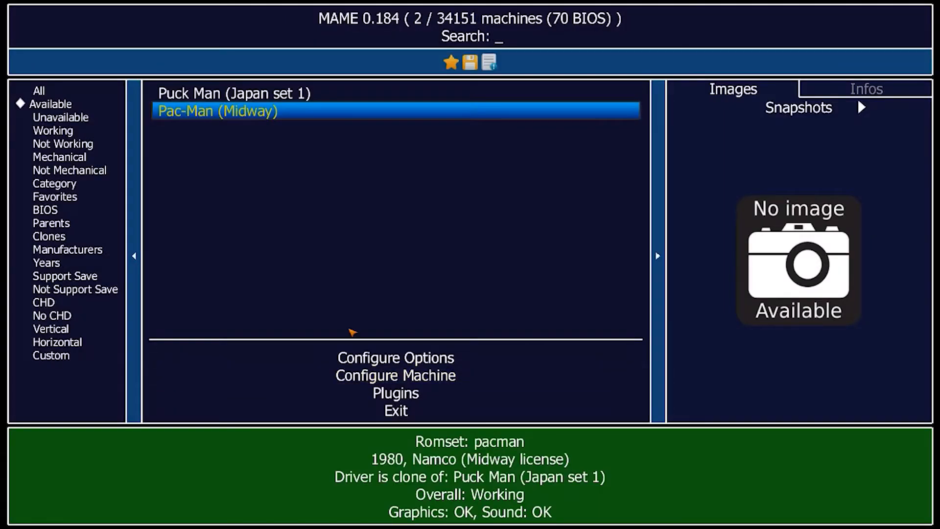
mouse_move(262, 123)
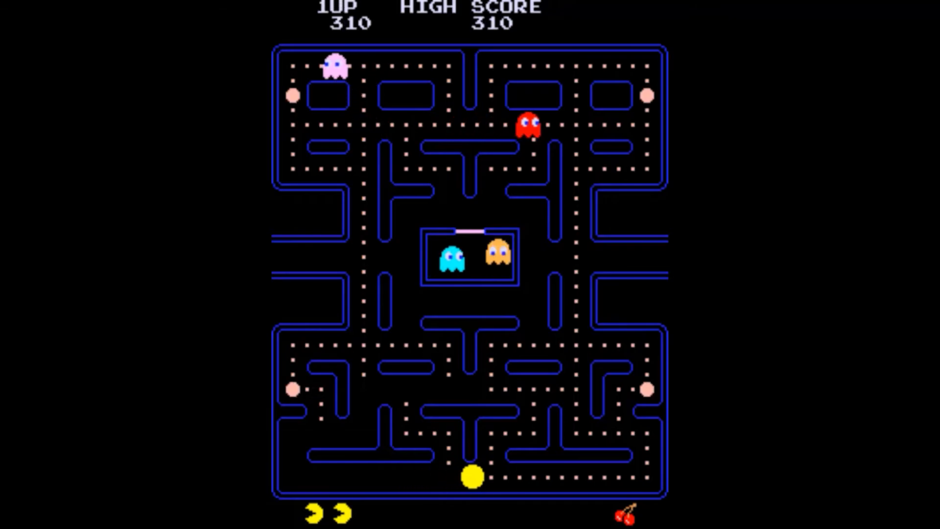
key(Right)
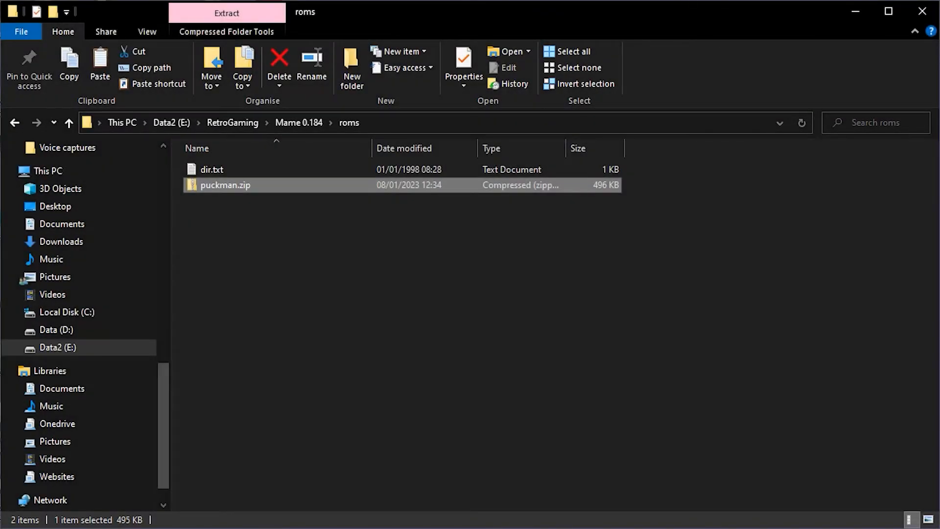
mouse_move(274, 254)
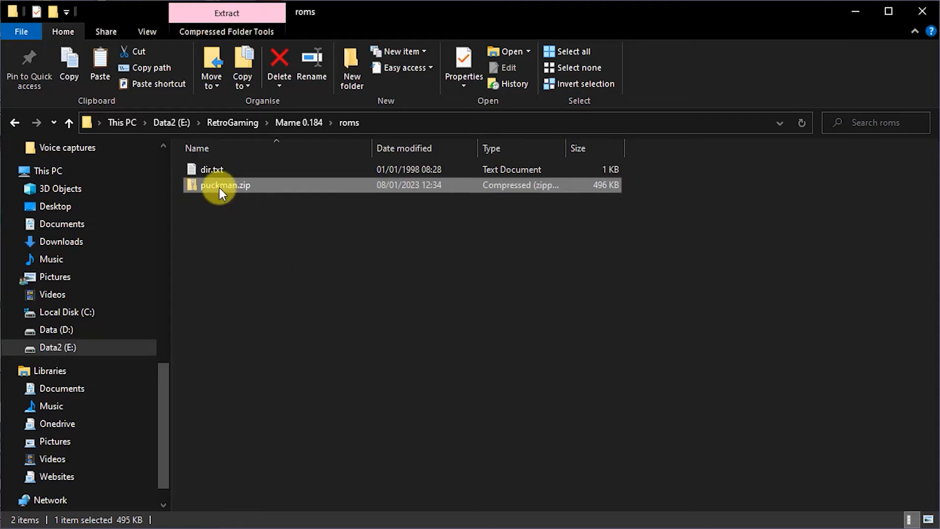
Browse puckman.zip's 310 files, then navigate back up to the Mame 0.184 folder
double_click(224, 184)
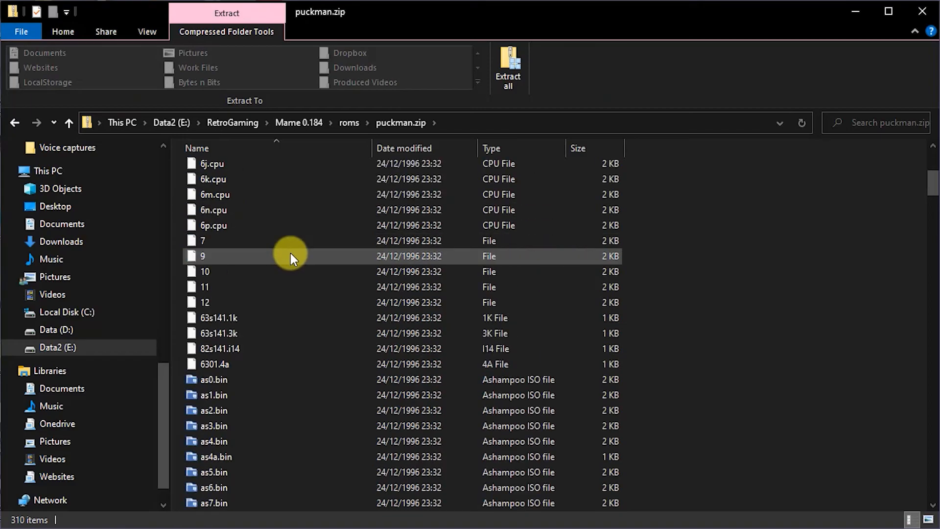
scroll(down, 3)
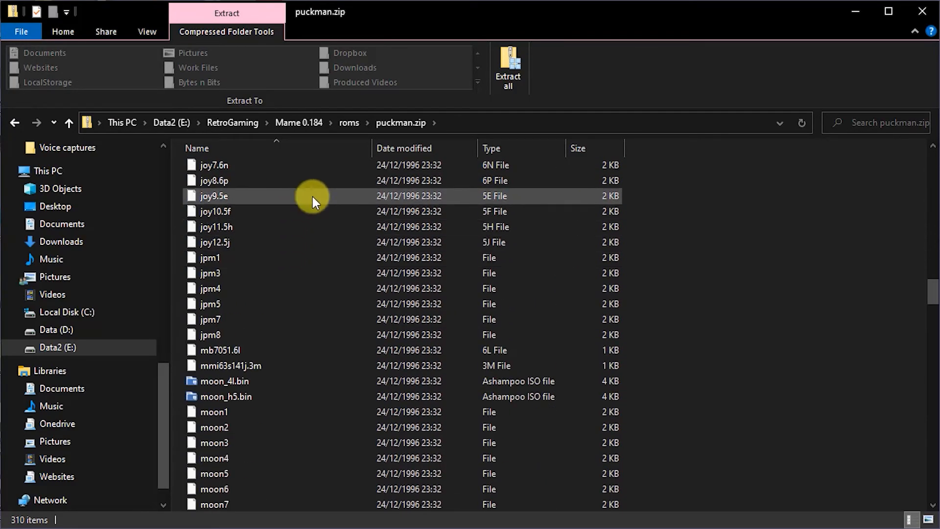
scroll(down, 3)
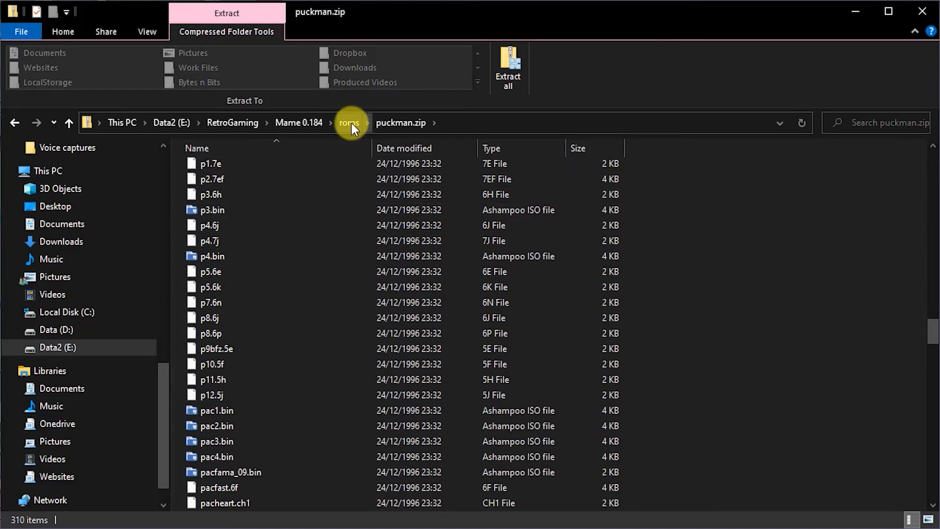
click(348, 122)
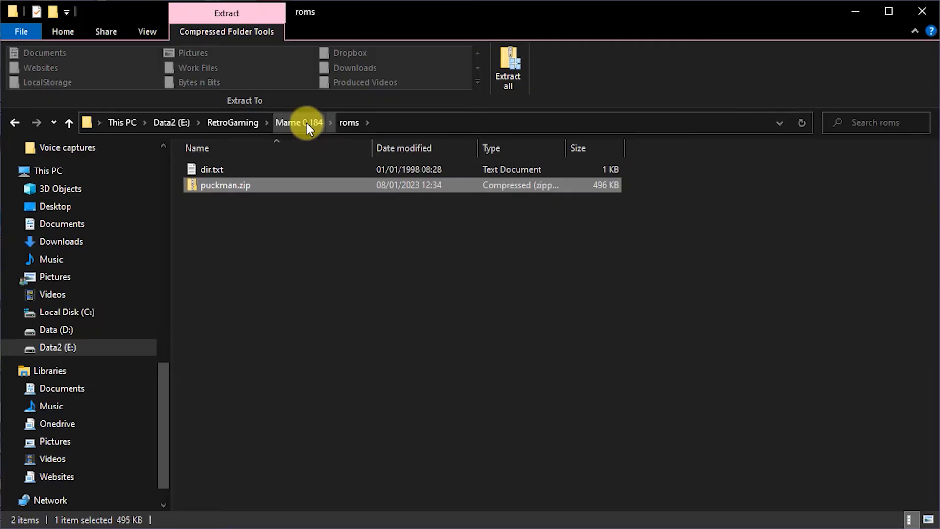
click(298, 123)
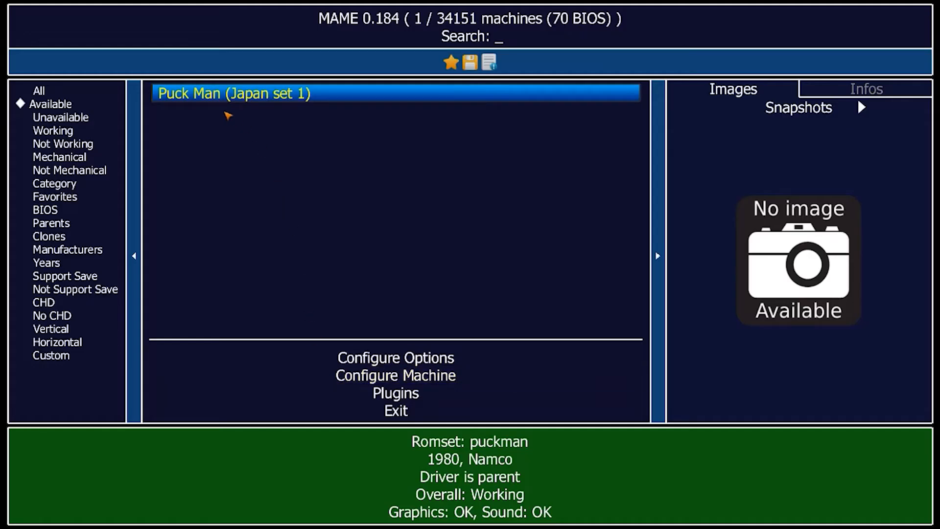
mouse_move(225, 111)
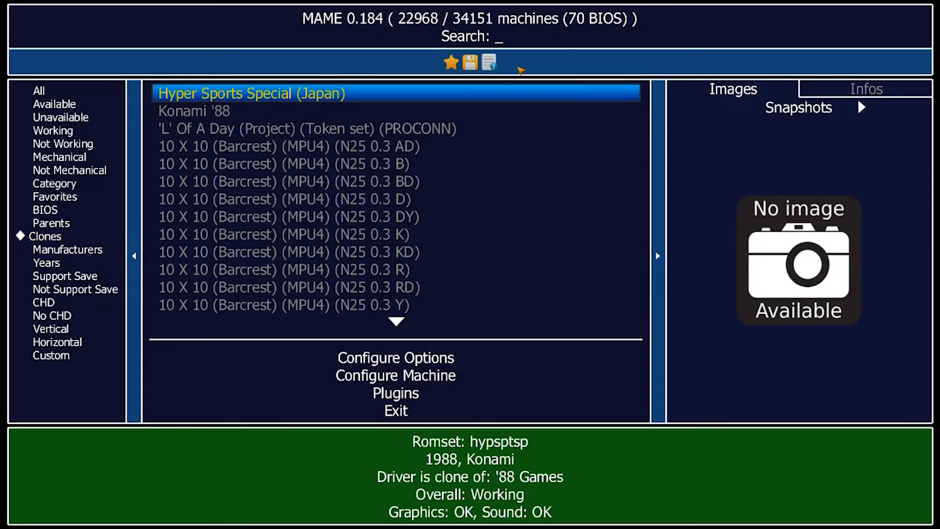
Search MAME's Clones list for 'pa'
text(pa)
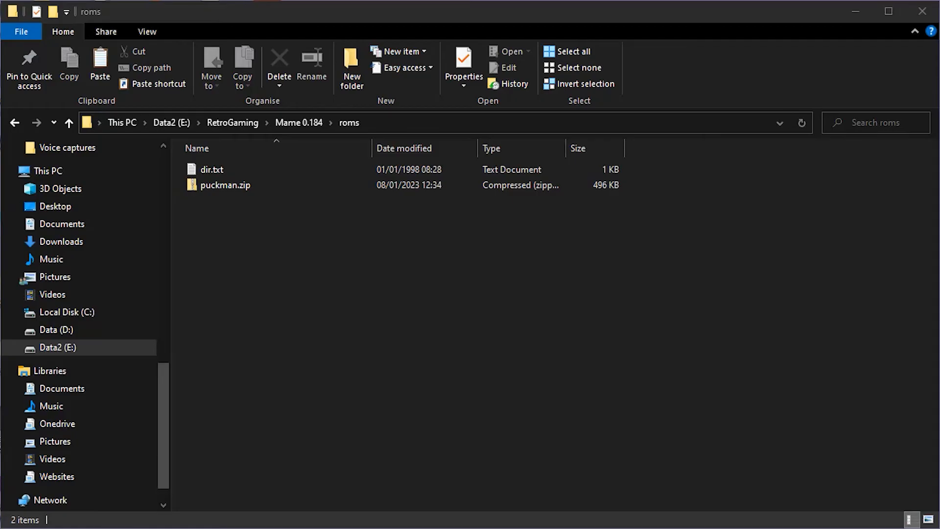
mouse_move(219, 198)
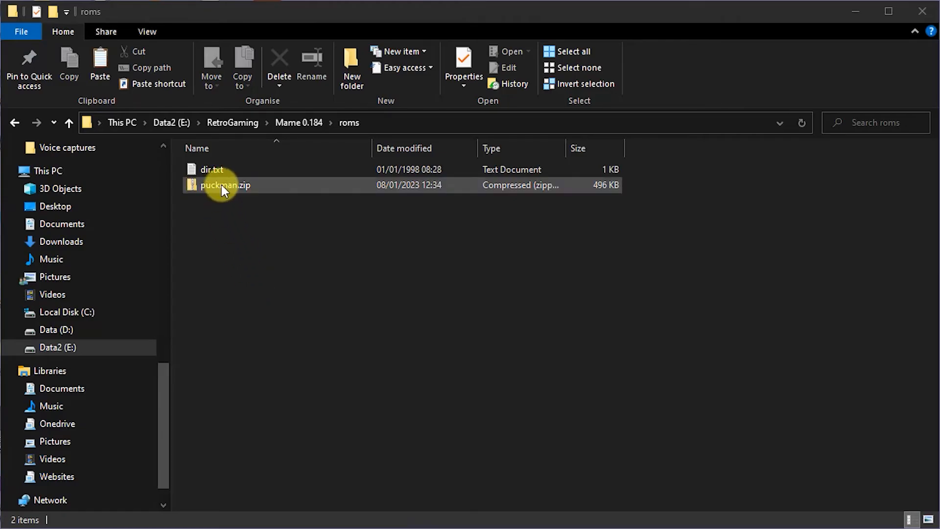
mouse_move(257, 197)
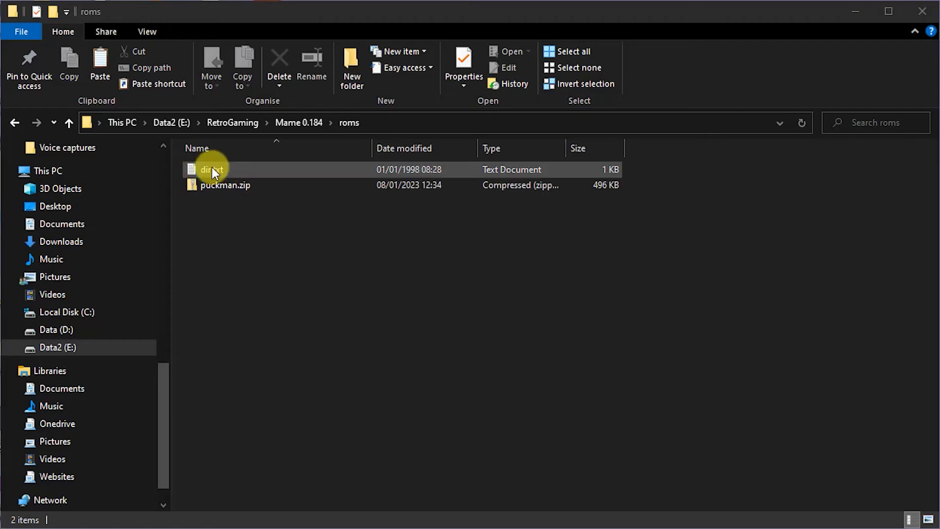
Zip dir.txt, rename the archive to pacman.zip, and return to Mame 0.184
right_click(213, 170)
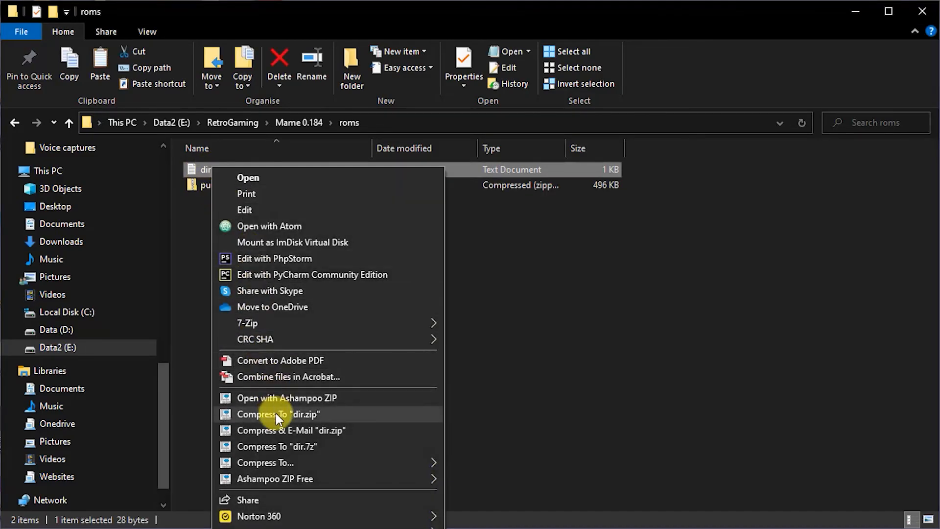
click(279, 414)
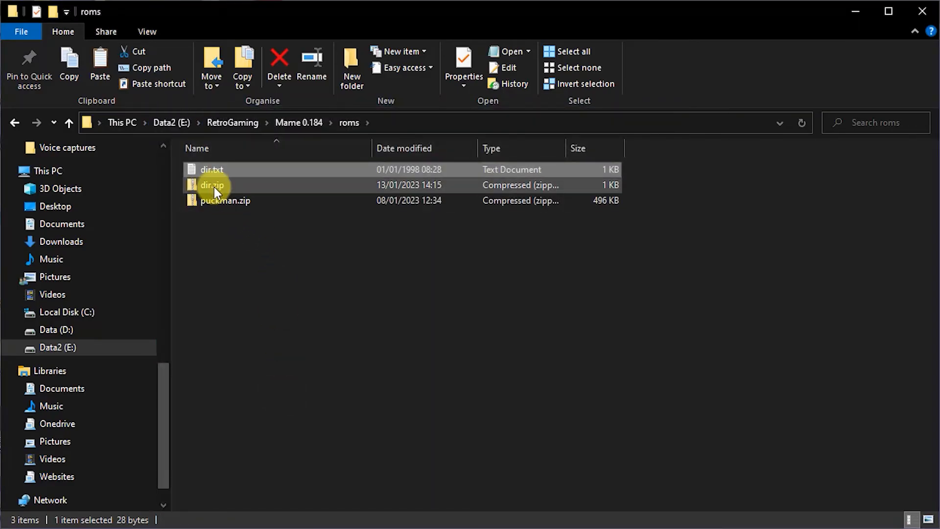
click(212, 185)
text(pacman)
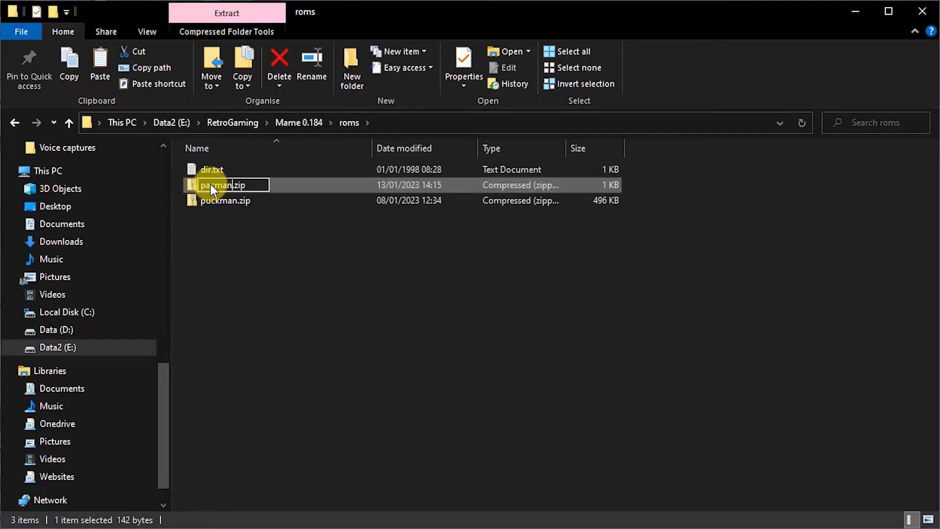
click(270, 272)
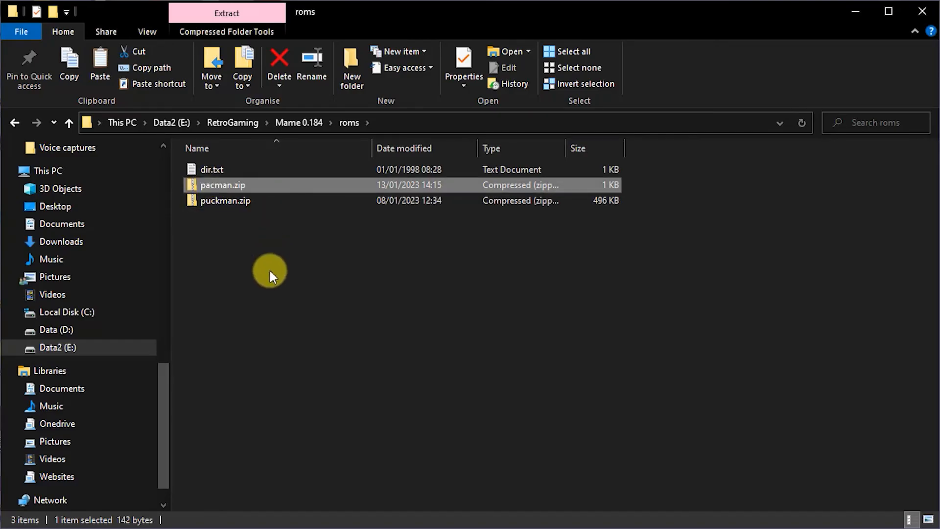
click(270, 270)
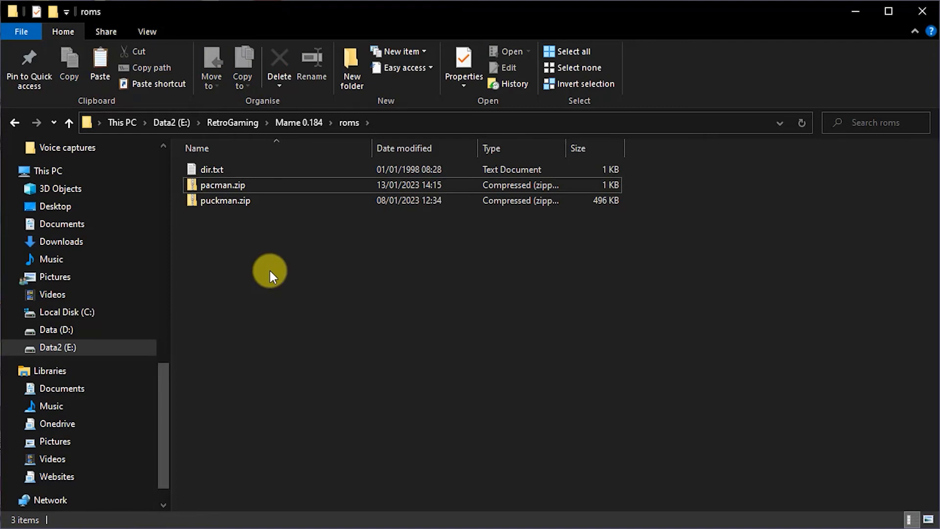
mouse_move(264, 259)
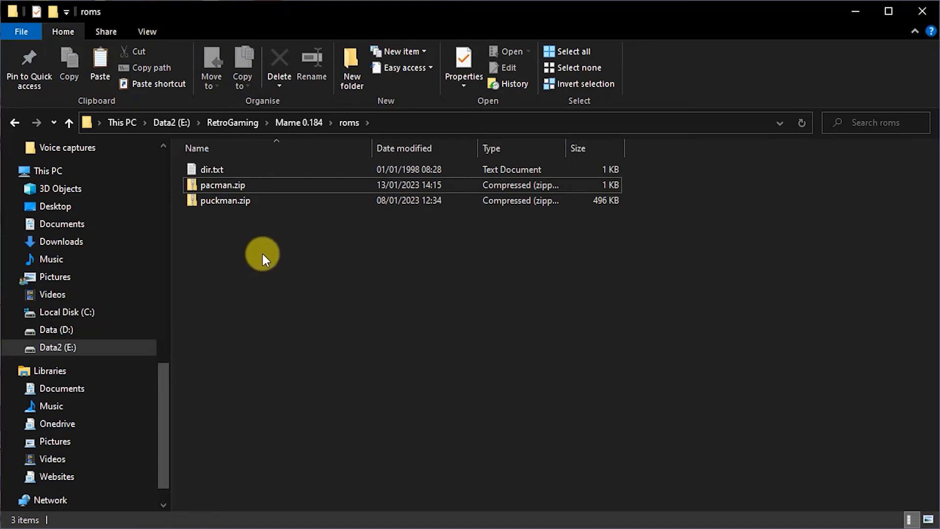
click(68, 122)
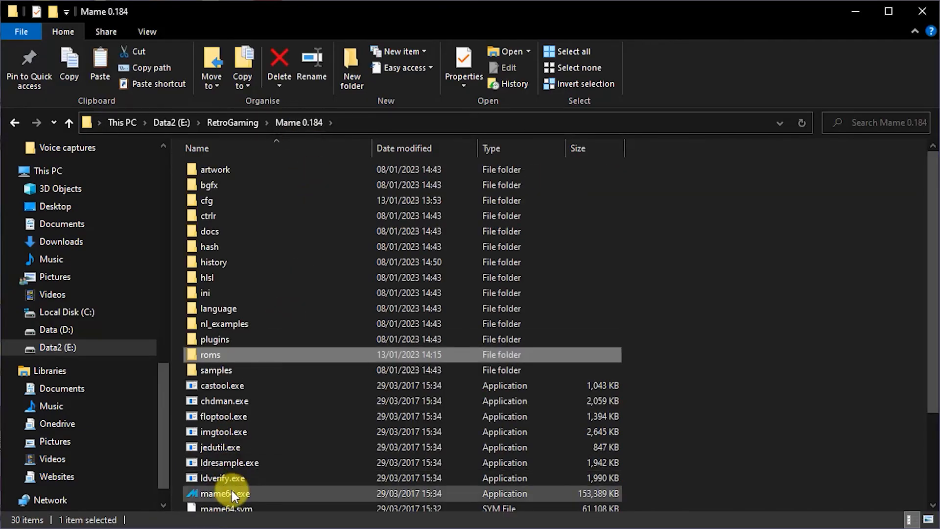
Start MAME 0.184 from mame64.exe
double_click(225, 493)
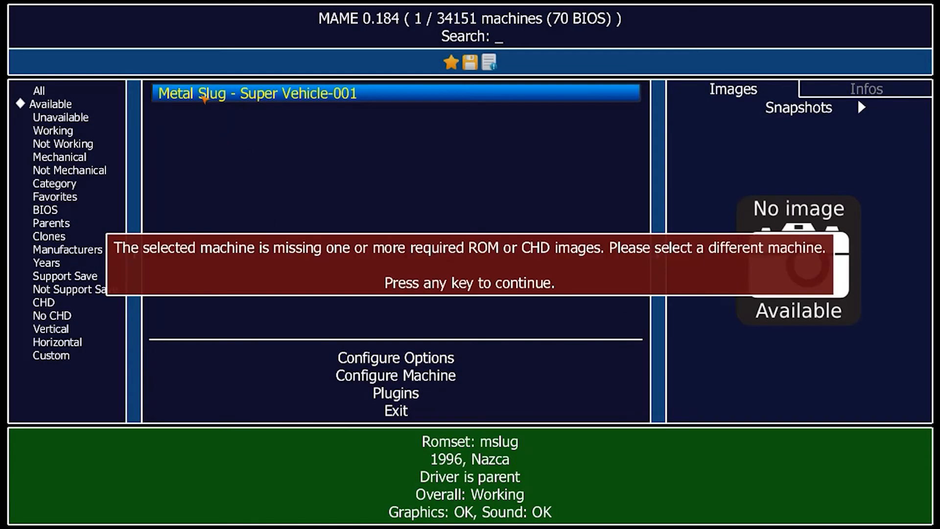
mouse_move(348, 174)
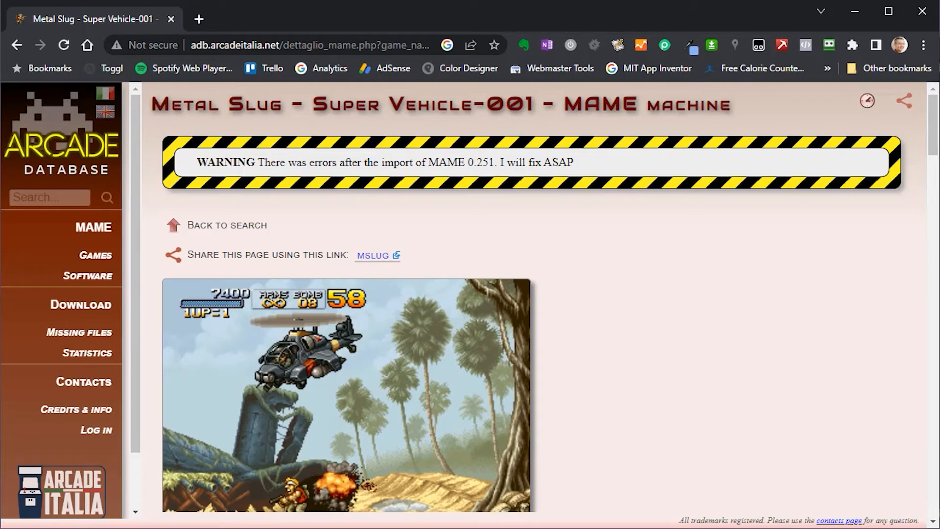
mouse_move(666, 487)
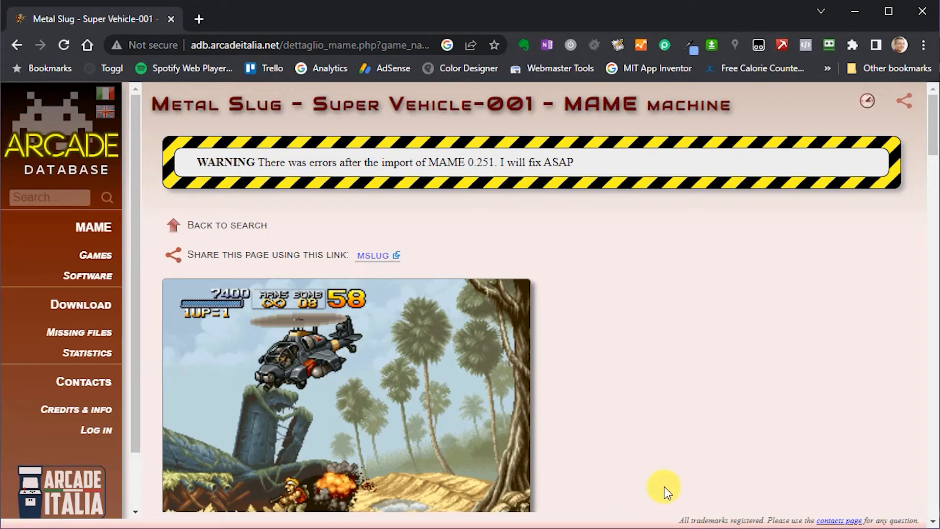
Scroll the Metal Slug page down to its Romset section showing the NEOGEO BIOS
scroll(down, 3)
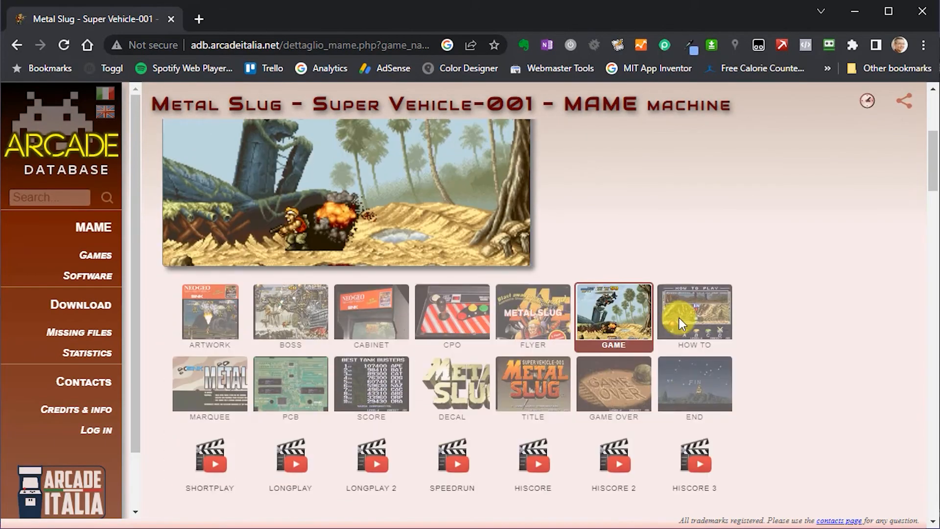
scroll(down, 3)
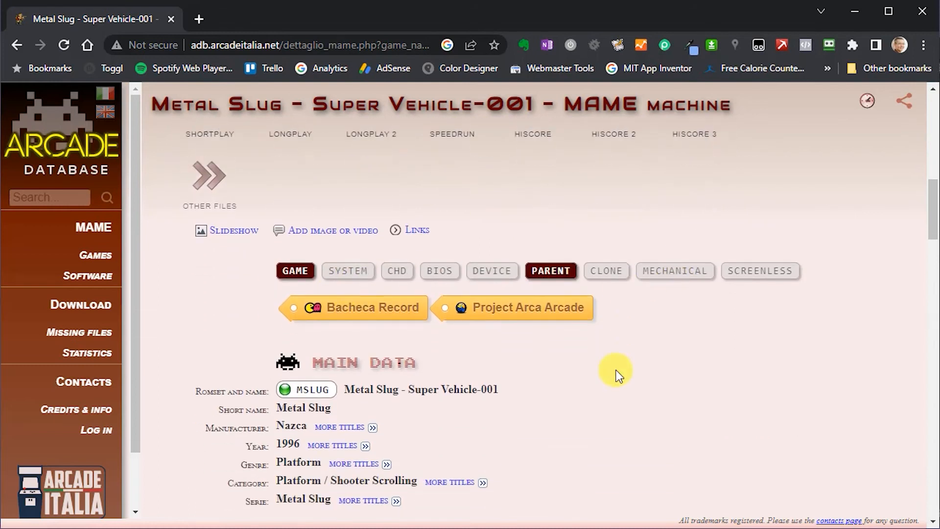
scroll(down, 3)
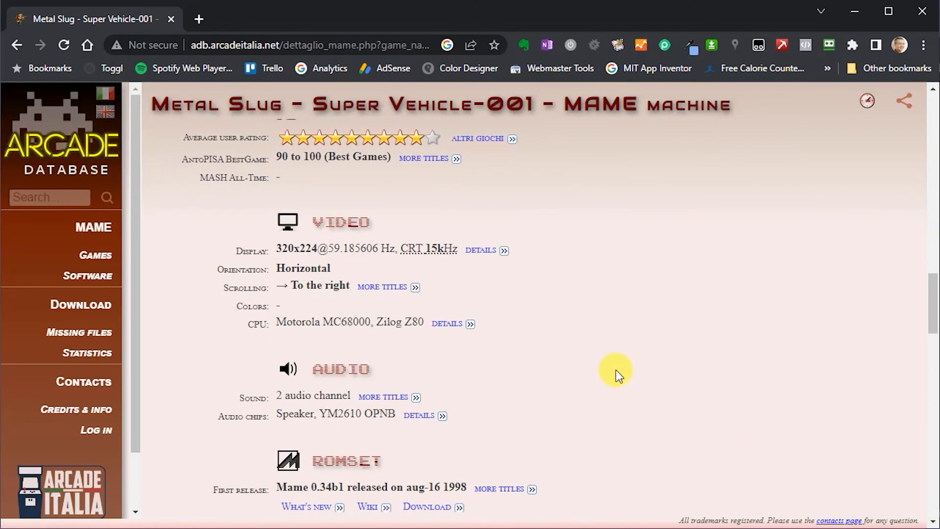
scroll(down, 3)
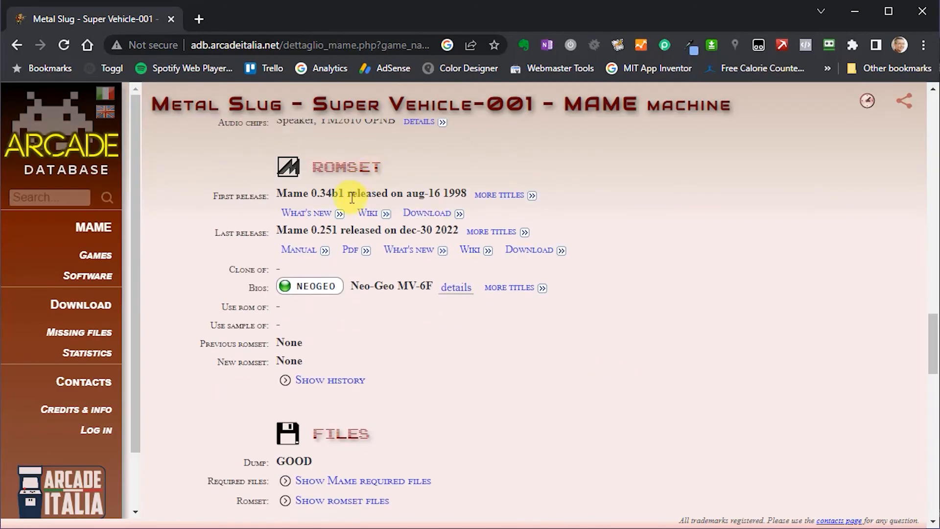
mouse_move(310, 286)
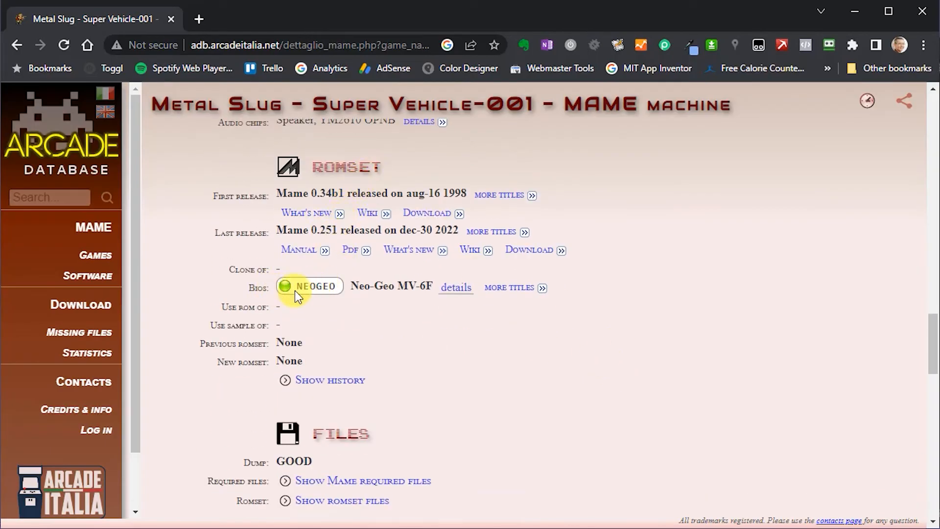
mouse_move(389, 312)
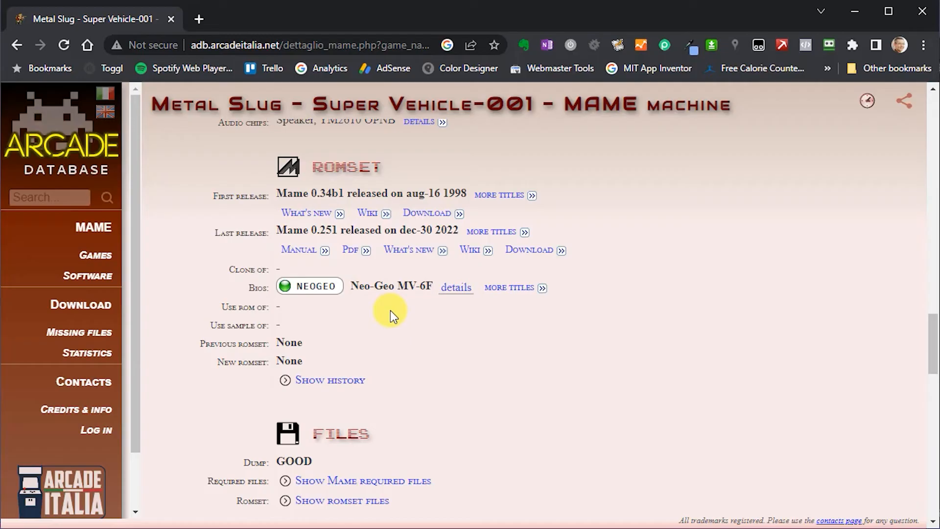
mouse_move(385, 313)
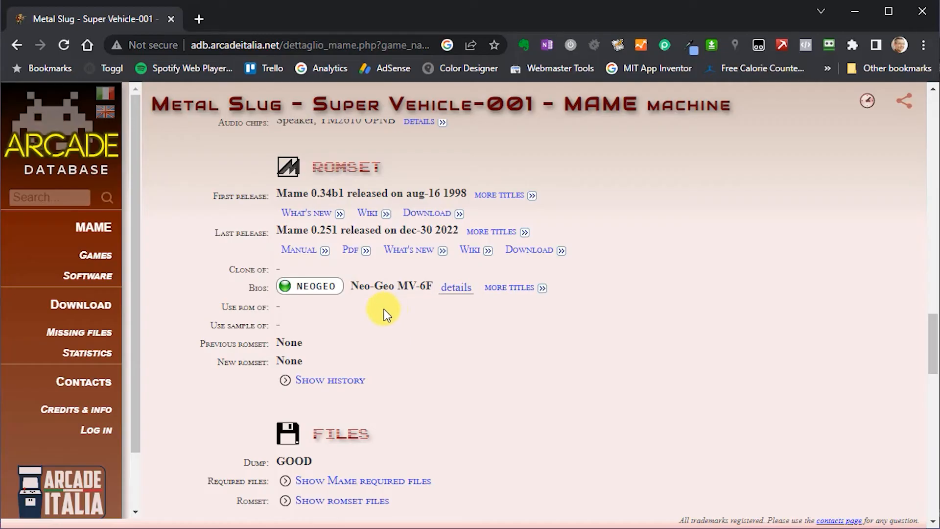
mouse_move(310, 286)
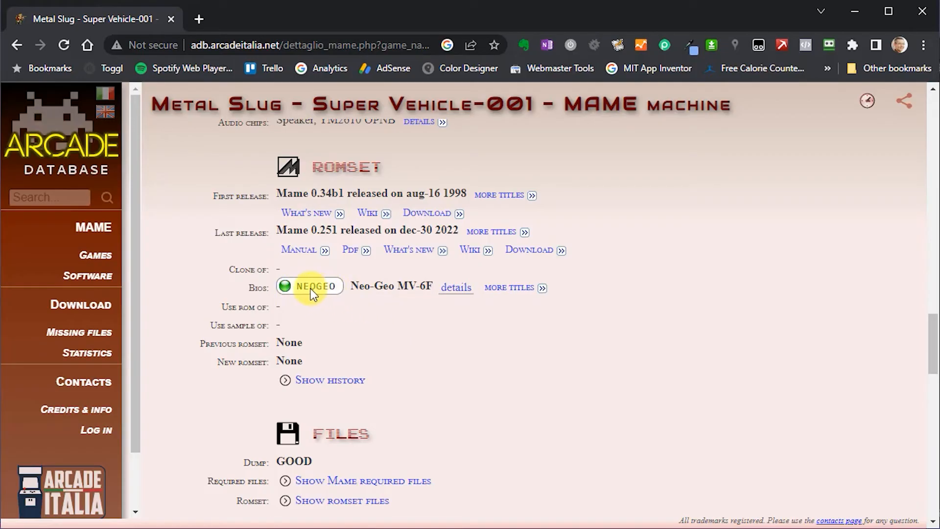
mouse_move(333, 295)
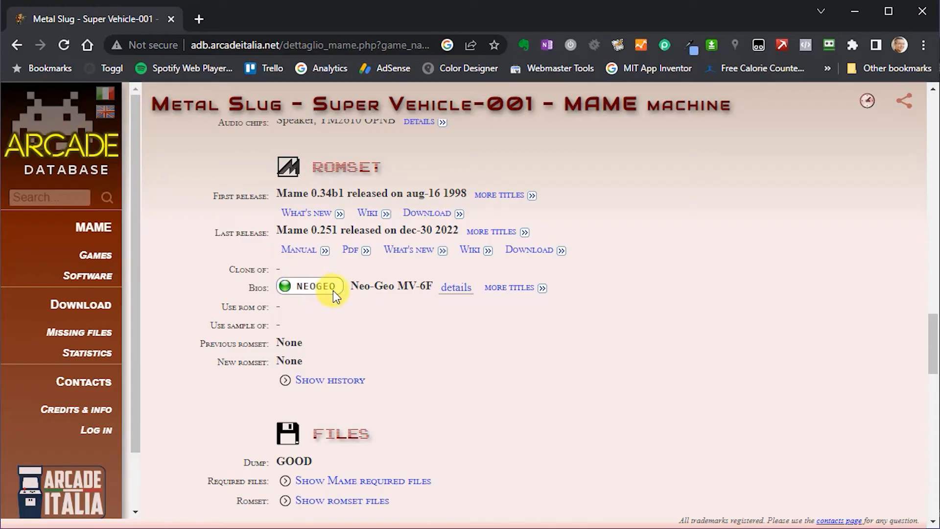
mouse_move(434, 316)
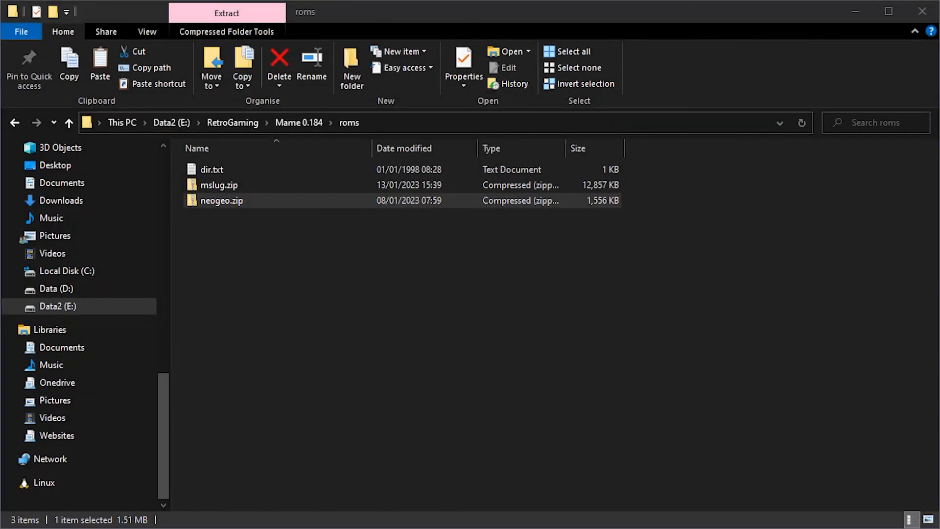
Select neogeo.zip beside mslug.zip in the roms folder
click(221, 200)
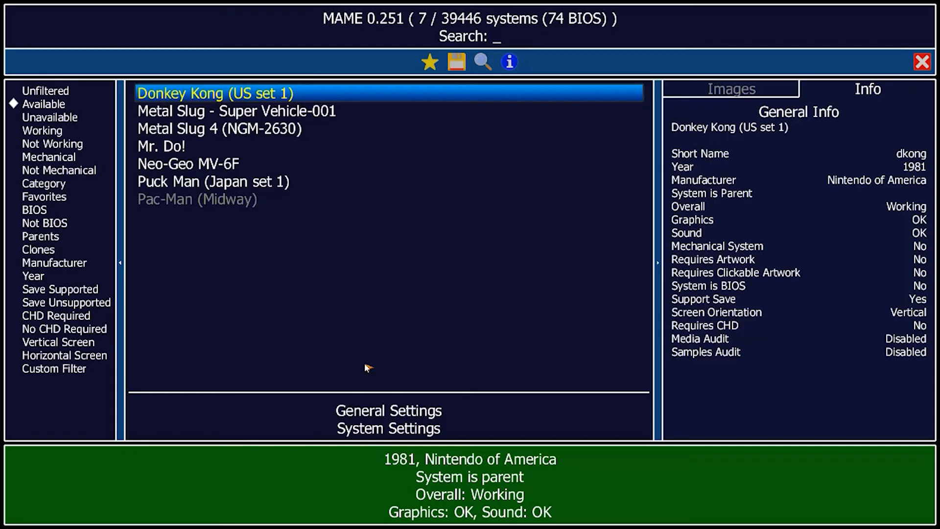
mouse_move(370, 354)
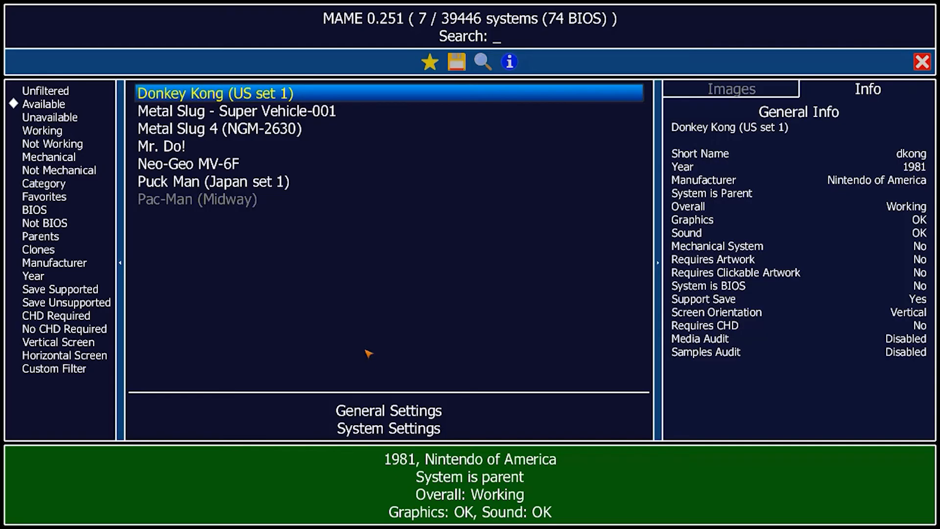
mouse_move(221, 95)
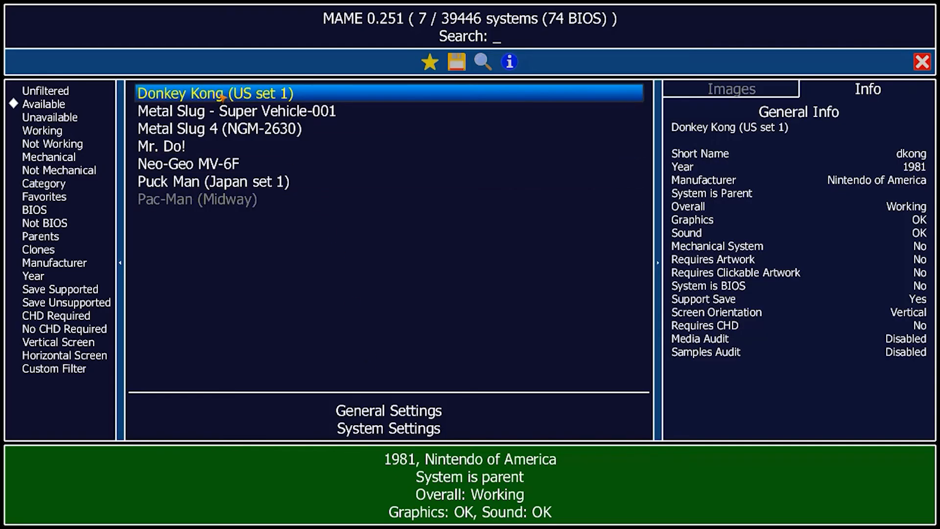
Launch Donkey Kong (US set 1) from MAME 0.251's Available list
double_click(214, 93)
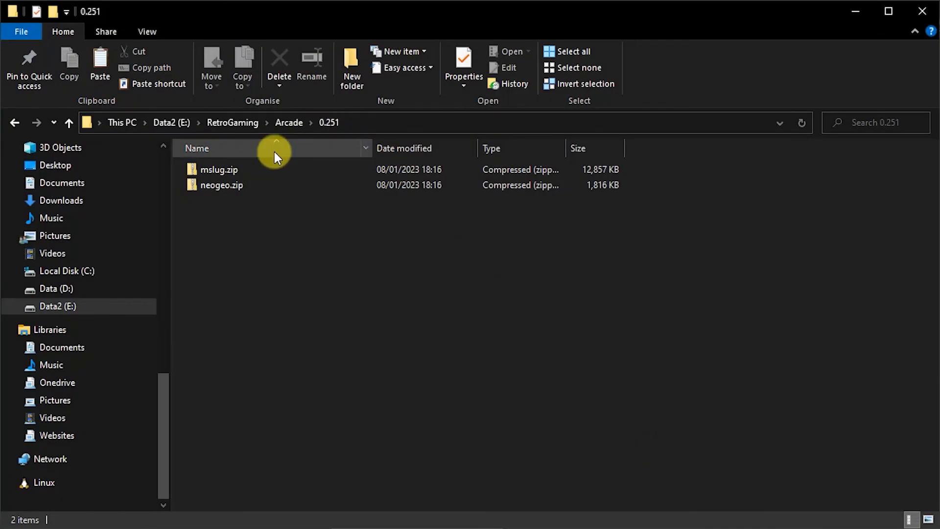
mouse_move(311, 241)
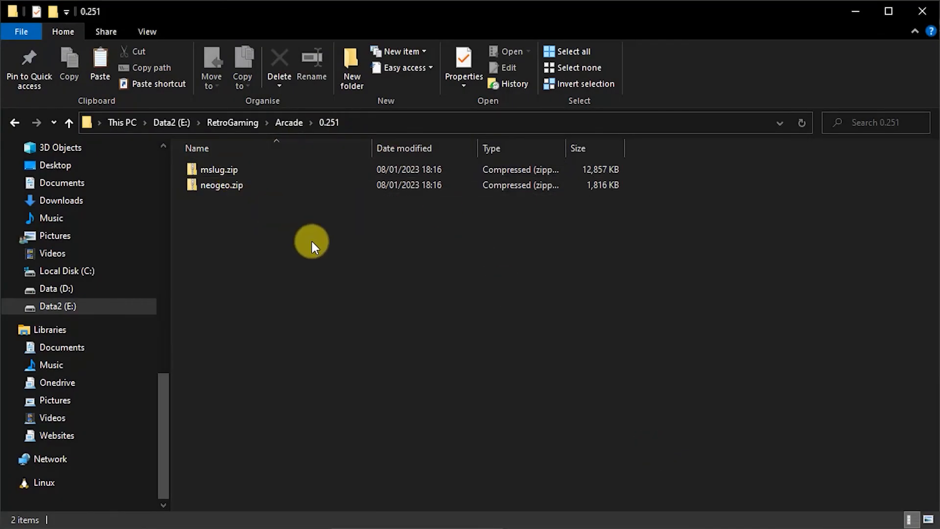
Start Metal Slug in MAME 0.251 from the Arcade 0.251 folder
double_click(220, 170)
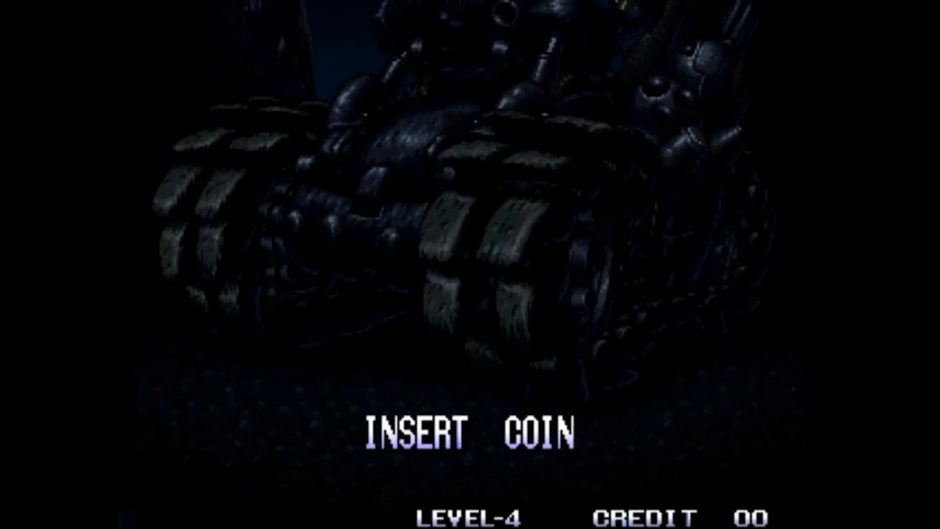